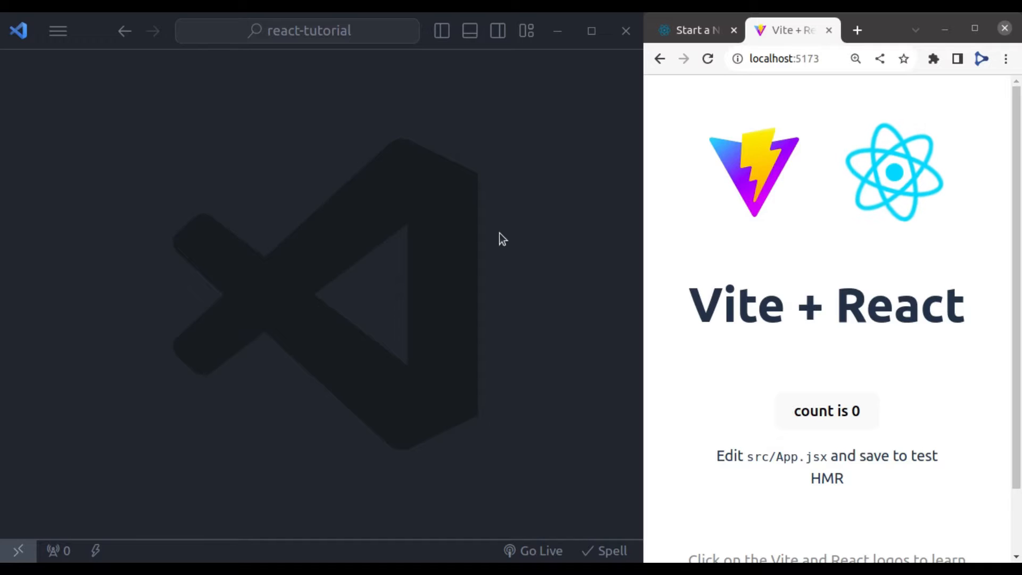
{"action": "mouse_move", "coordinate": [507, 245]}
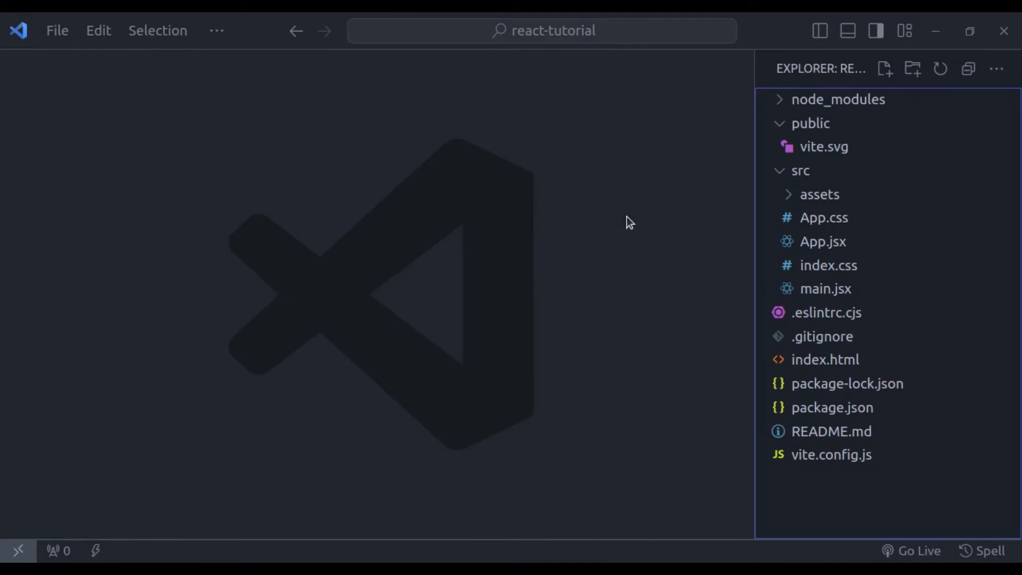
{"action": "mouse_move", "coordinate": [639, 218]}
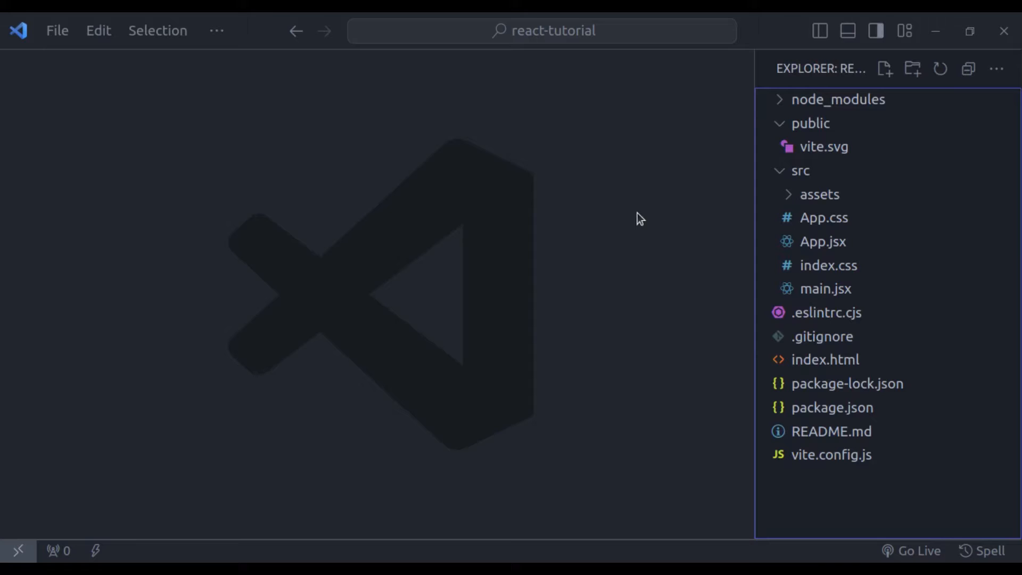
Open src/App.jsx from the Explorer to view the default App component
{"action": "left_click", "coordinate": [823, 241]}
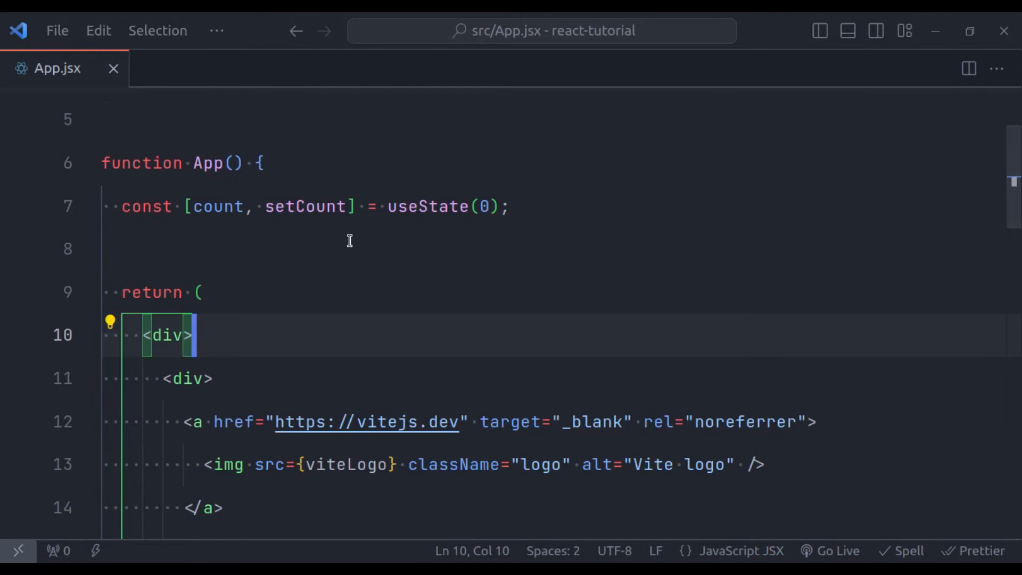
{"action": "mouse_move", "coordinate": [142, 292]}
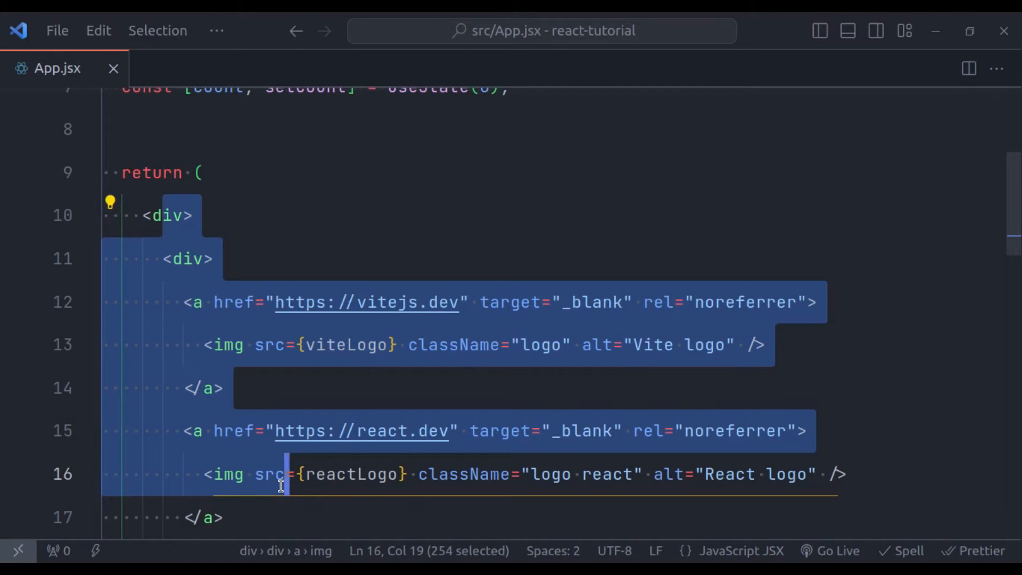
{"action": "mouse_move", "coordinate": [283, 487]}
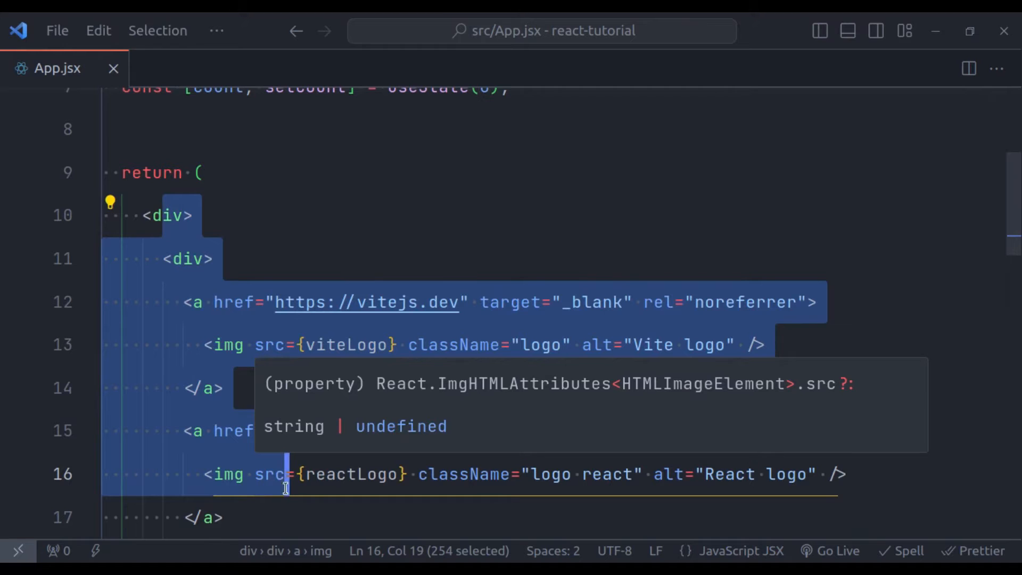
{"action": "mouse_move", "coordinate": [296, 493]}
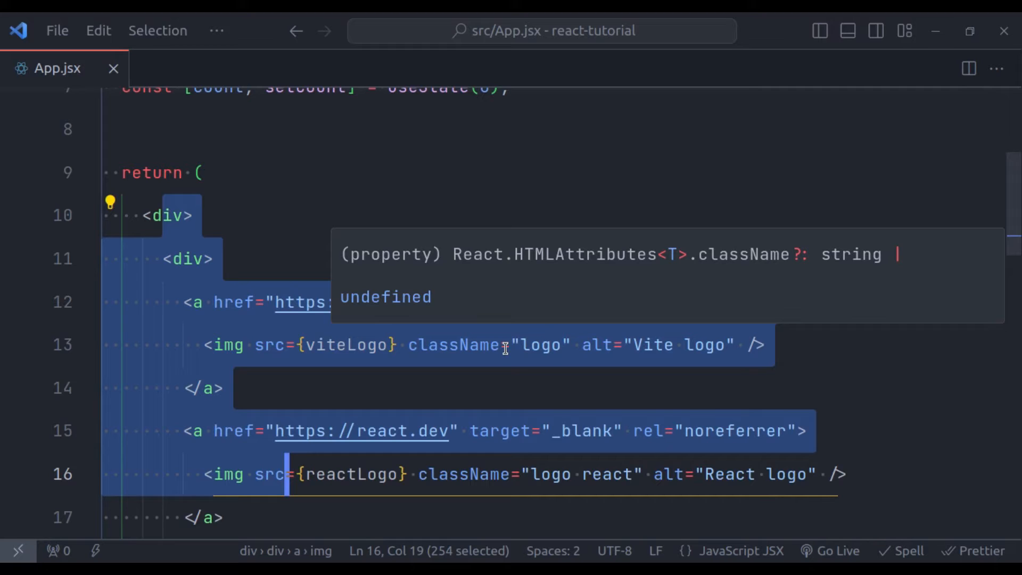
{"action": "mouse_move", "coordinate": [929, 258]}
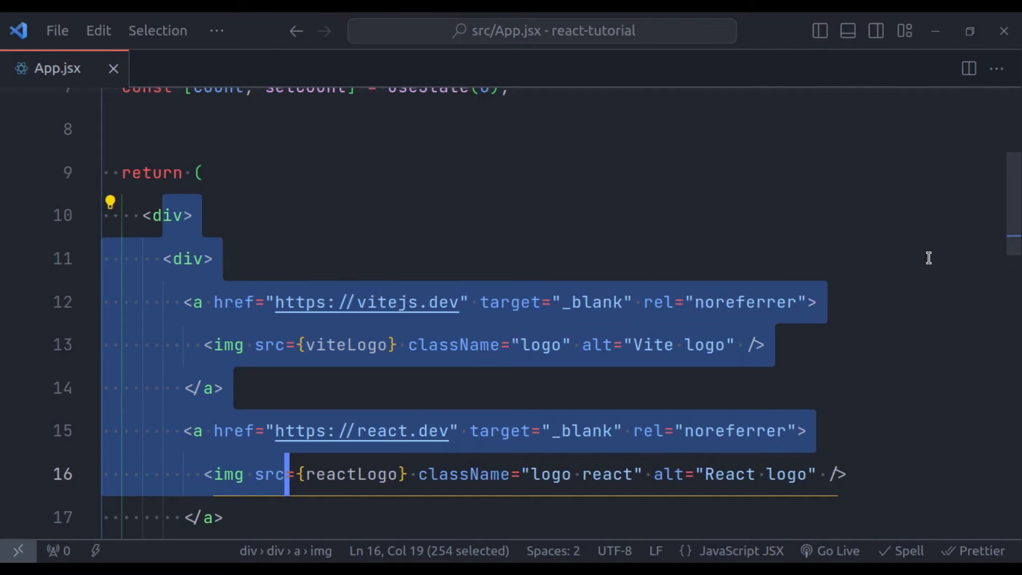
{"action": "mouse_move", "coordinate": [931, 214]}
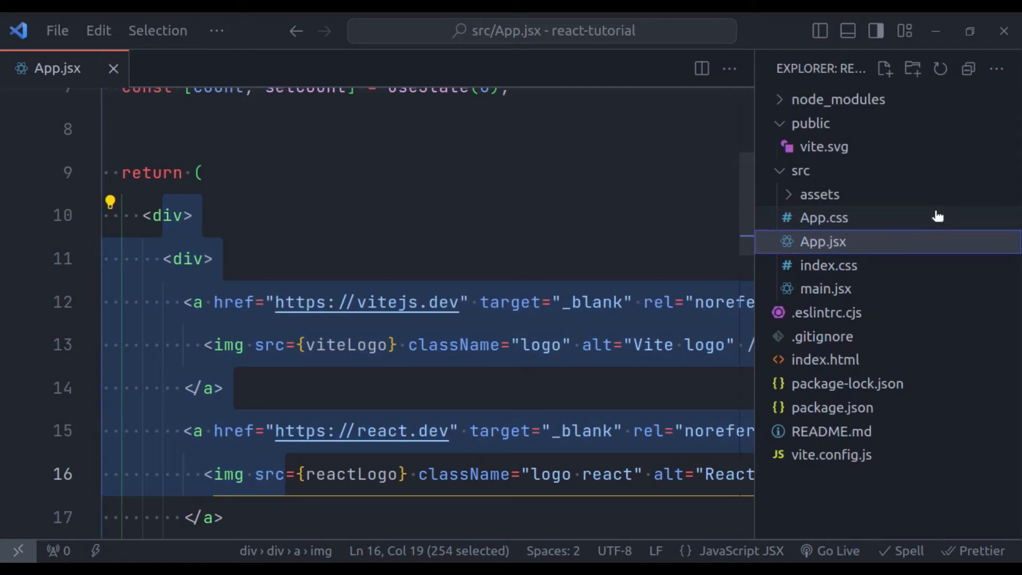
Create a components folder under src holding a new Hello.jsx file
{"action": "left_click", "coordinate": [800, 170]}
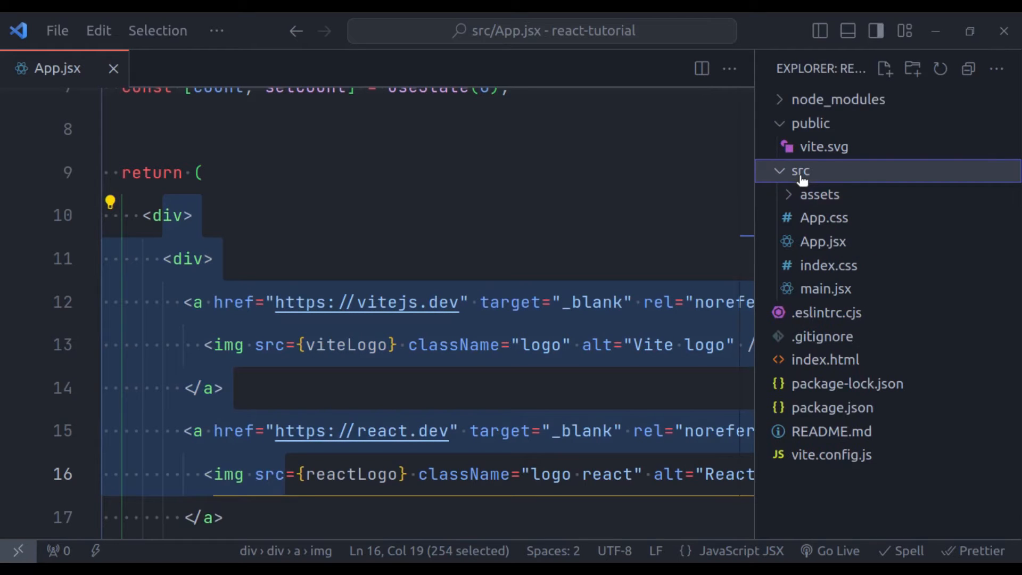
{"action": "right_click", "coordinate": [798, 170]}
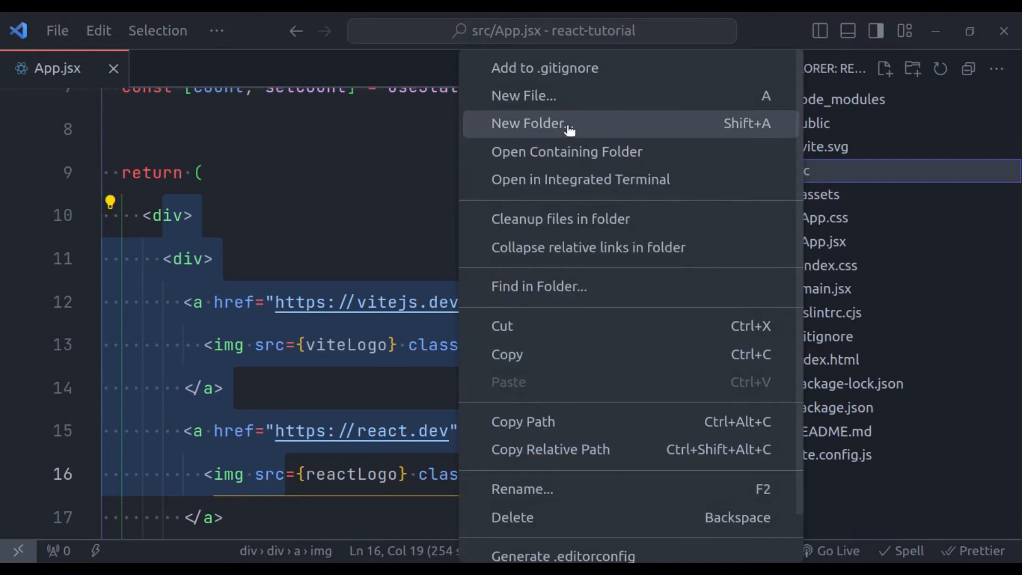
{"action": "left_click", "coordinate": [529, 123]}
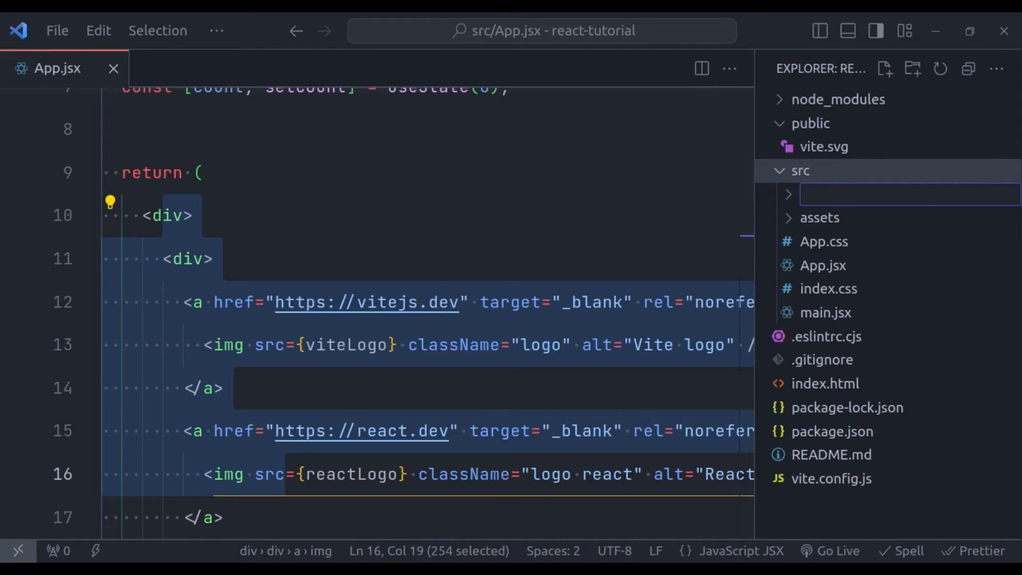
{"action": "type", "text": "components"}
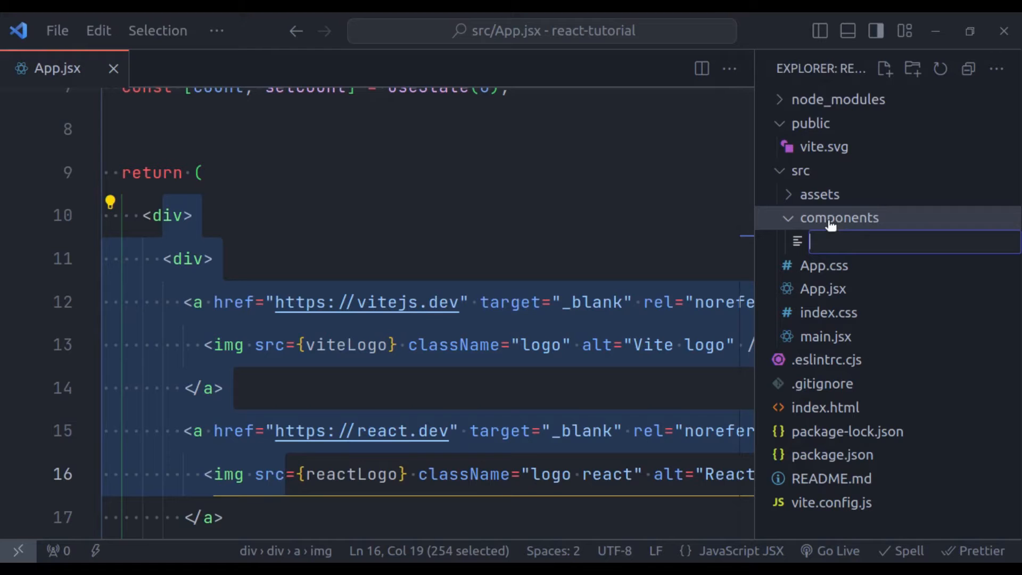
{"action": "type", "text": "Hello.j"}
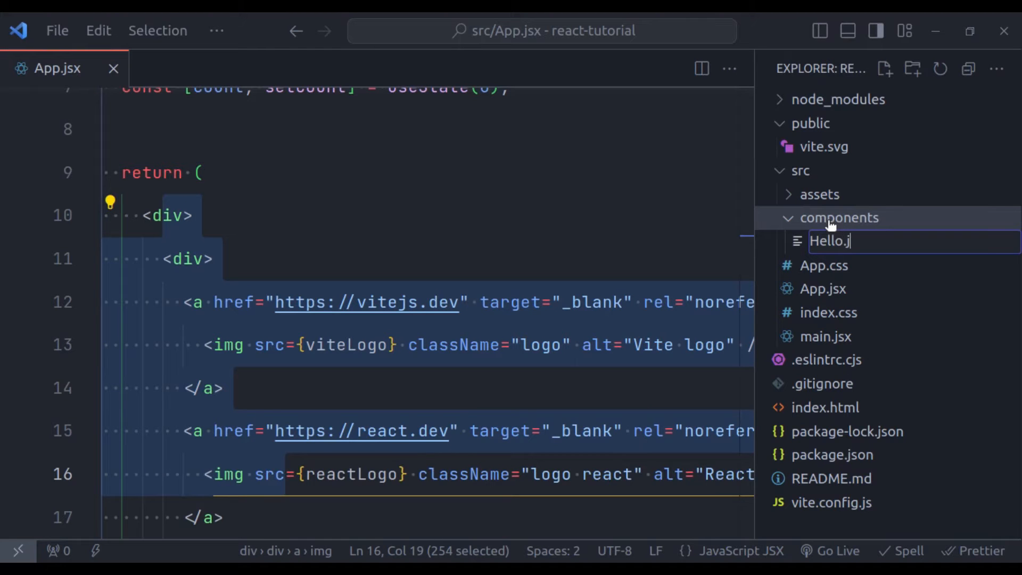
{"action": "key", "text": "Enter"}
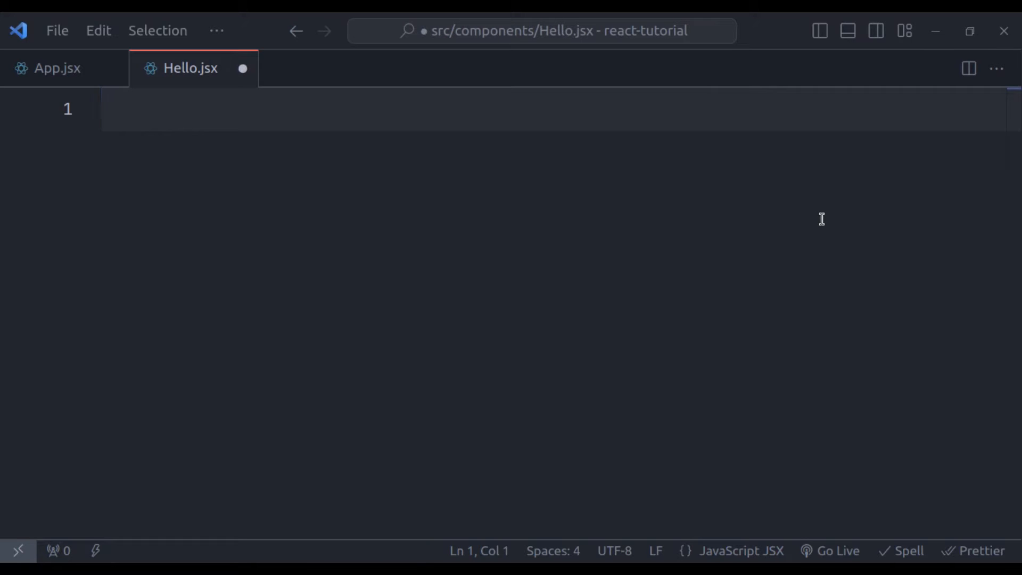
Write a default-exported Hello function returning a div with an h1 reading Hello World
{"action": "type", "text": "export default fu"}
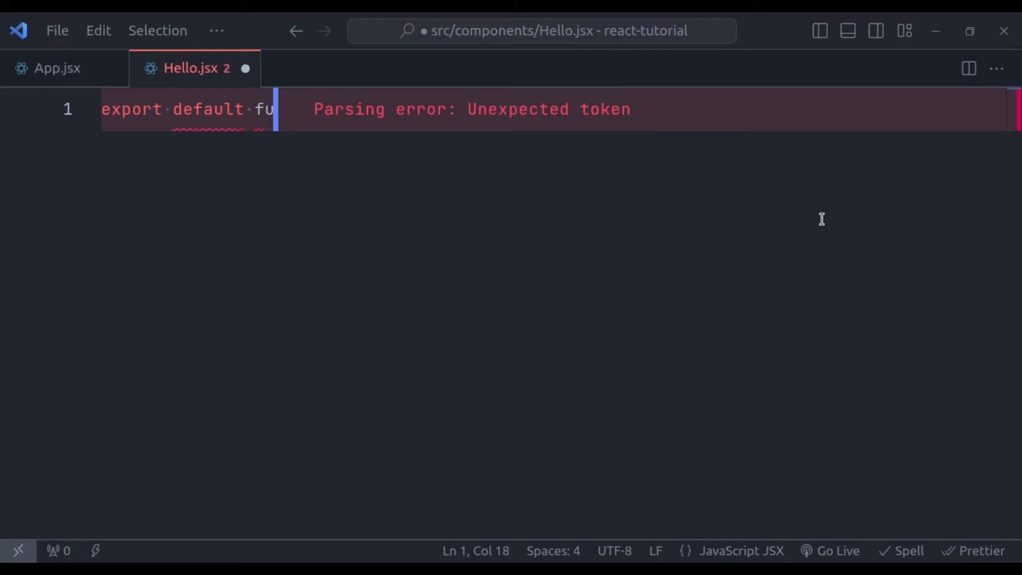
{"action": "type", "text": "nction Hello() {"}
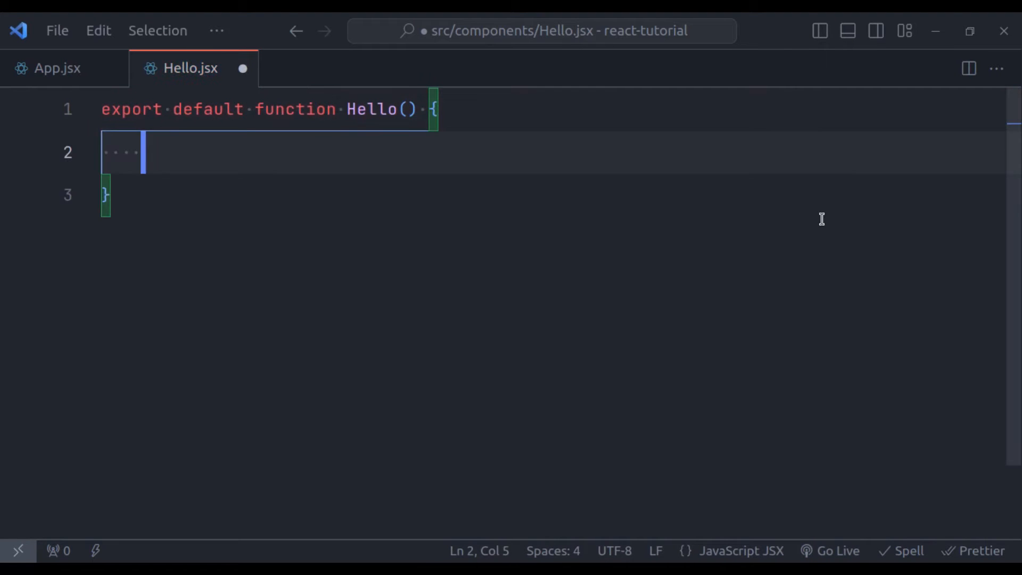
{"action": "type", "text": "return ("}
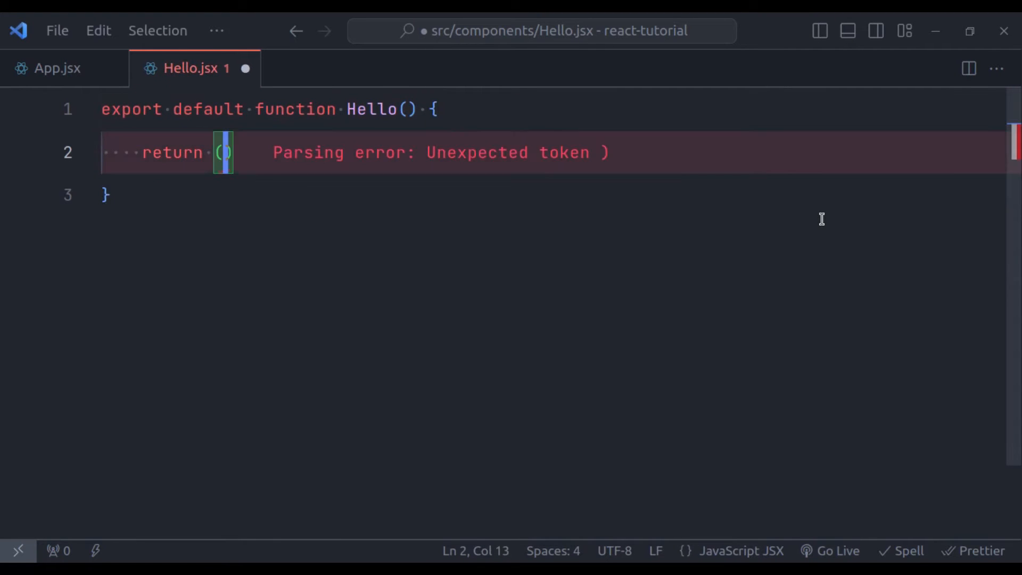
{"action": "type", "text": "<div></div>"}
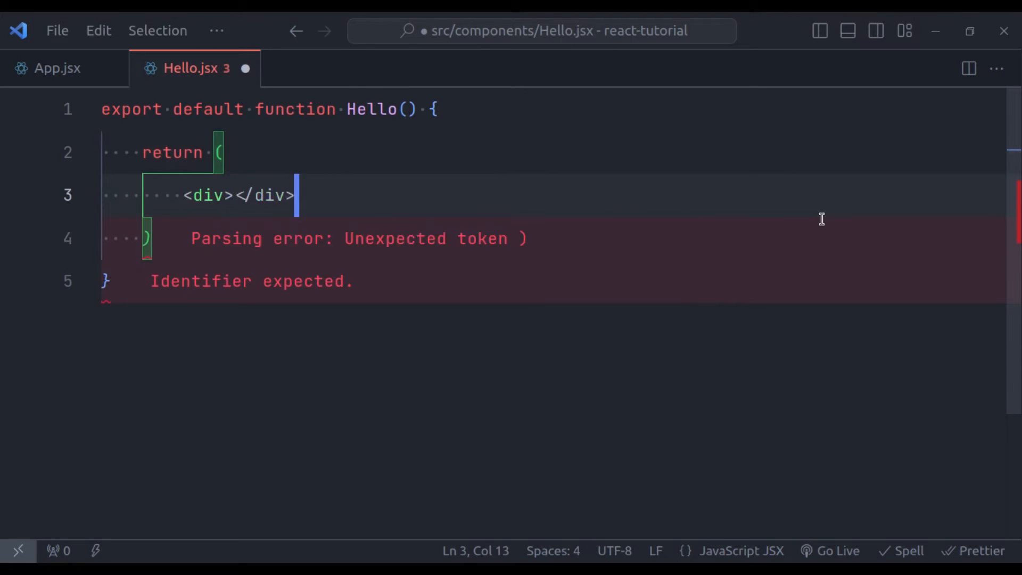
{"action": "type", "text": "<h1"}
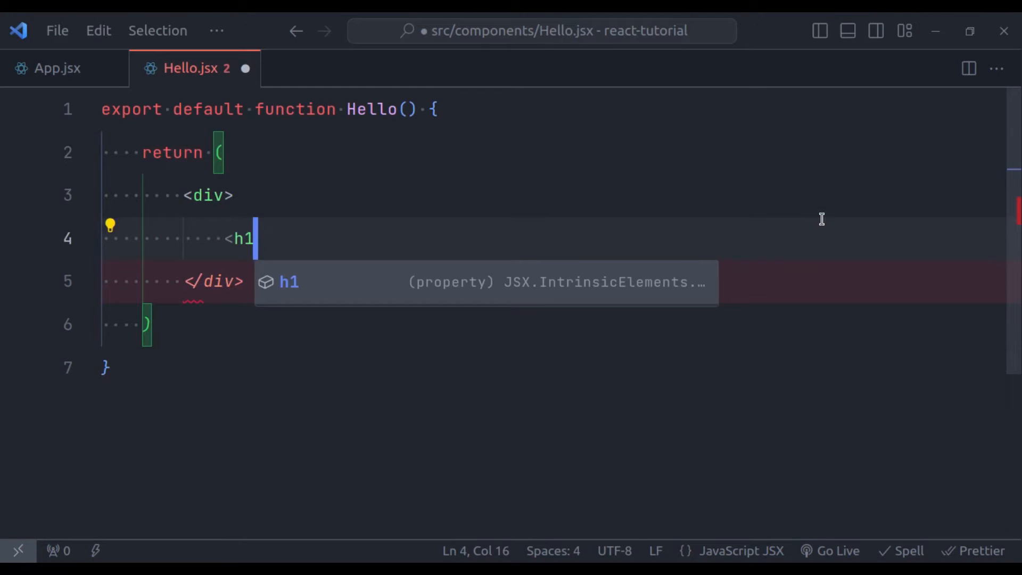
{"action": "type", "text": ">Hello World</h1>"}
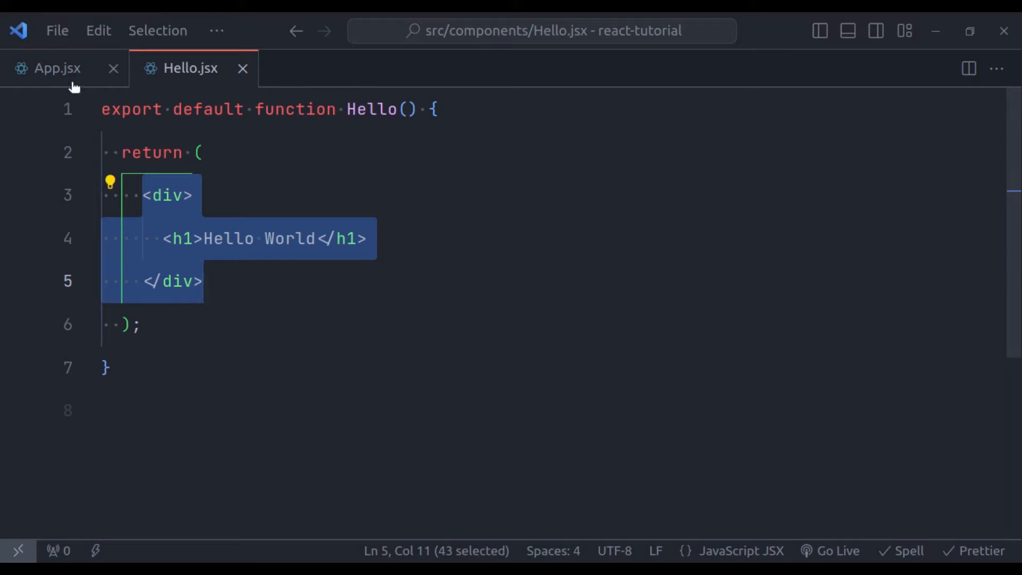
Import Hello from './components/Hello' at the top of App.jsx
{"action": "left_click", "coordinate": [54, 68]}
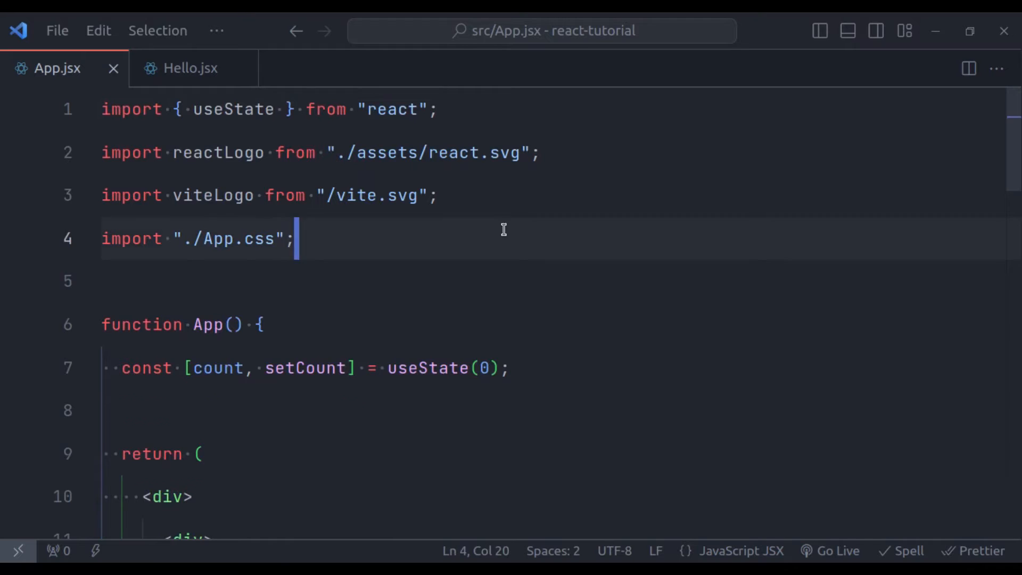
{"action": "type", "text": "import {  } from \".\";"}
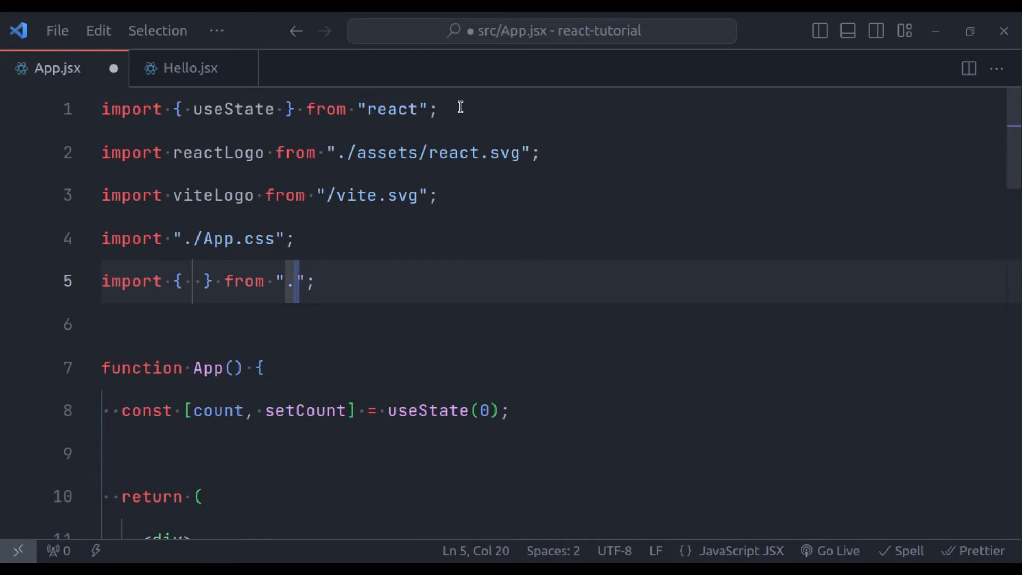
{"action": "type", "text": "/components"}
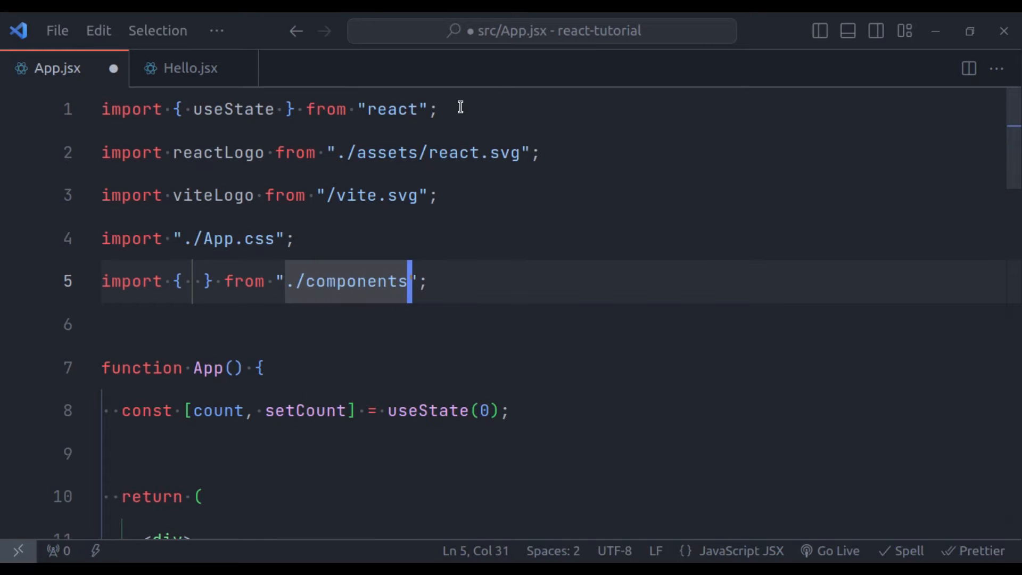
{"action": "type", "text": "/Hello"}
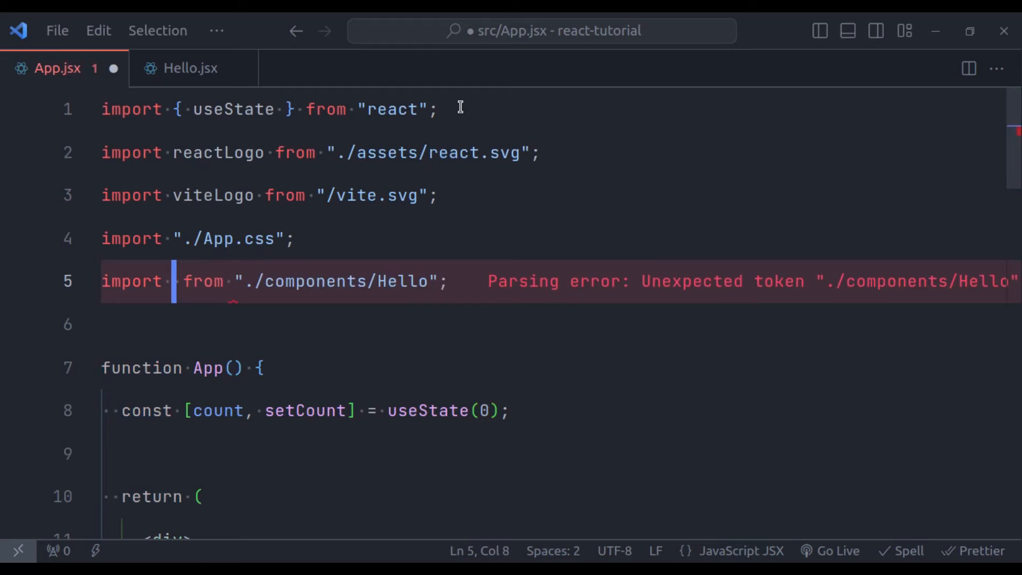
Render <Hello /> inside App's return div
{"action": "scroll", "scroll_direction": "down", "scroll_amount": 3}
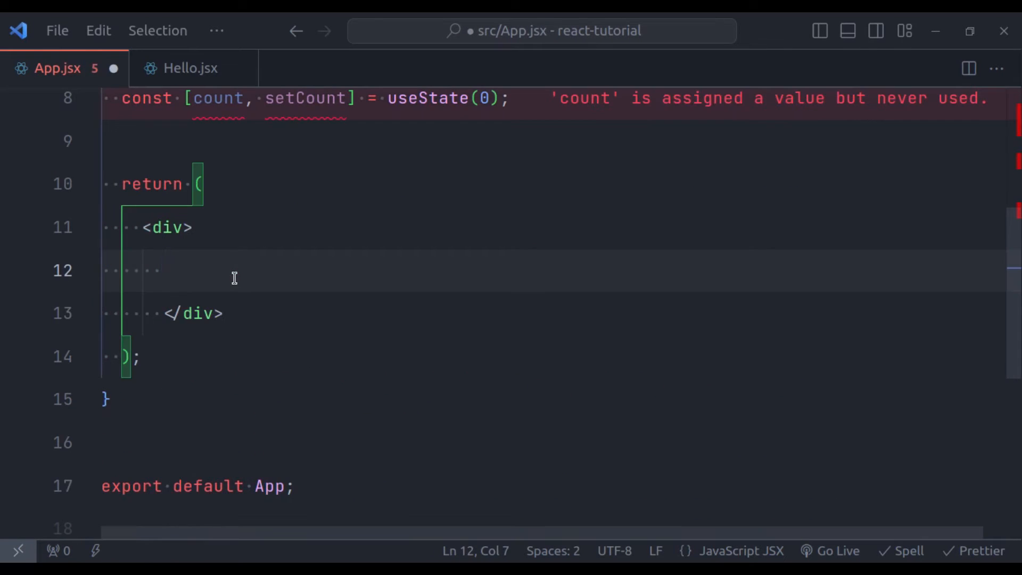
{"action": "type", "text": "<Hello />"}
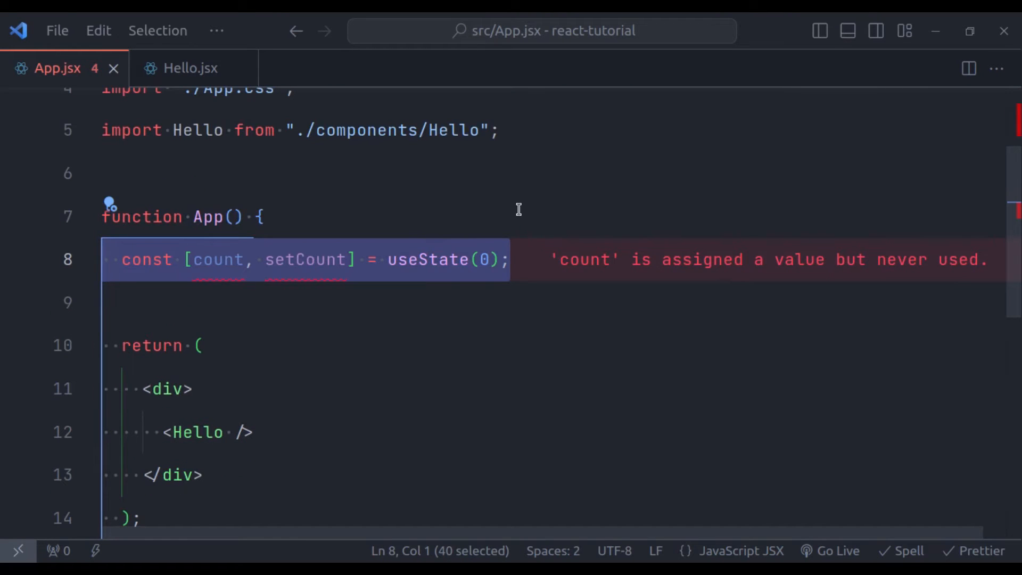
{"action": "key", "text": "Delete"}
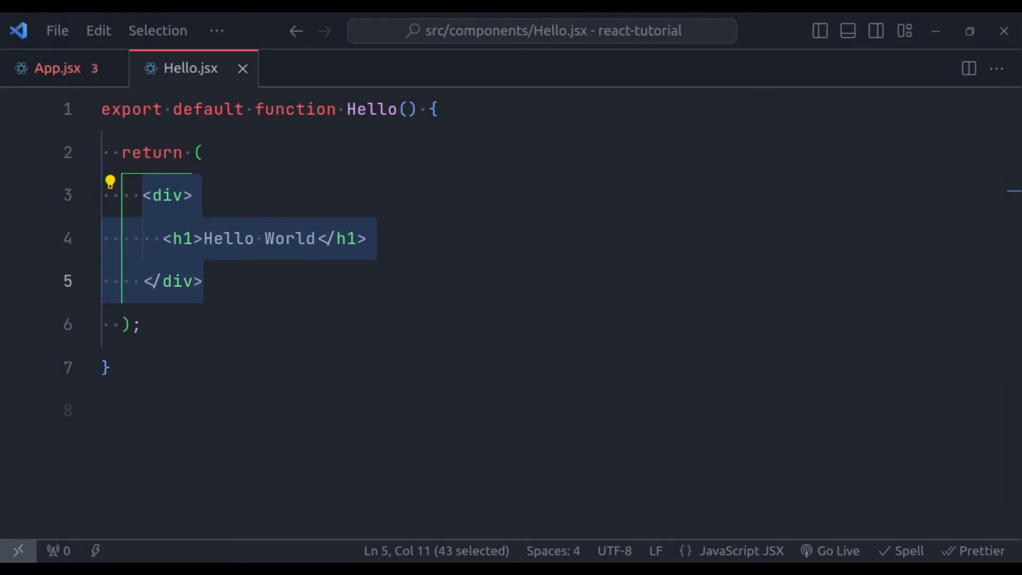
{"action": "mouse_move", "coordinate": [364, 163]}
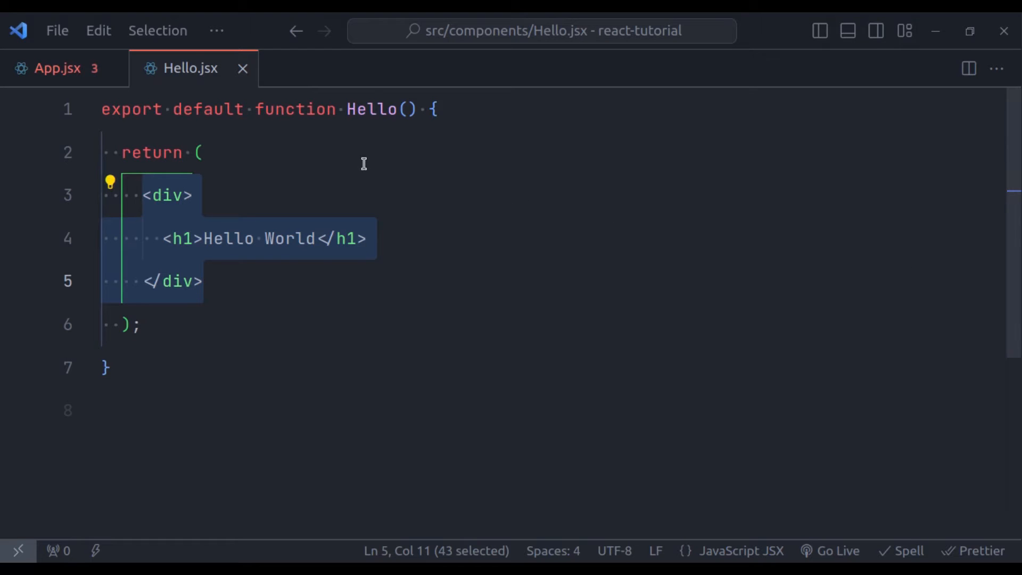
{"action": "mouse_move", "coordinate": [345, 180]}
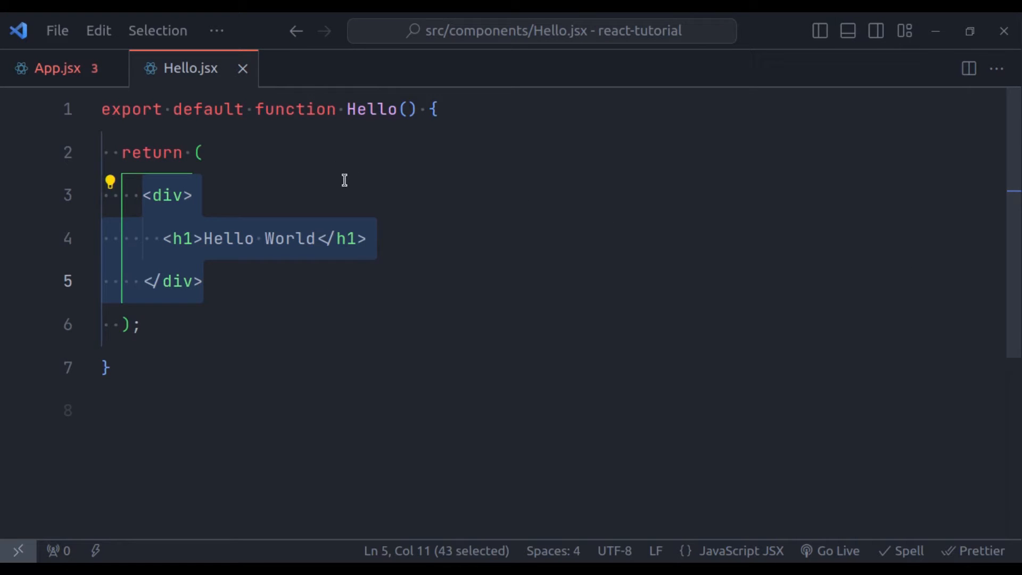
{"action": "mouse_move", "coordinate": [289, 193]}
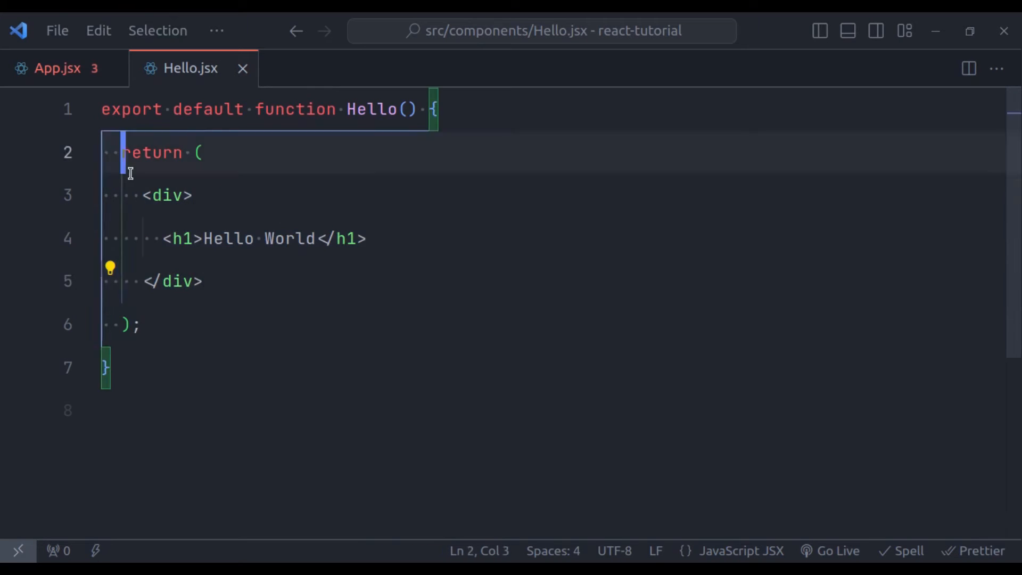
Comment out Hello's JSX return statement
{"action": "left_click_drag", "start_coordinate": [121, 153], "coordinate": [139, 325]}
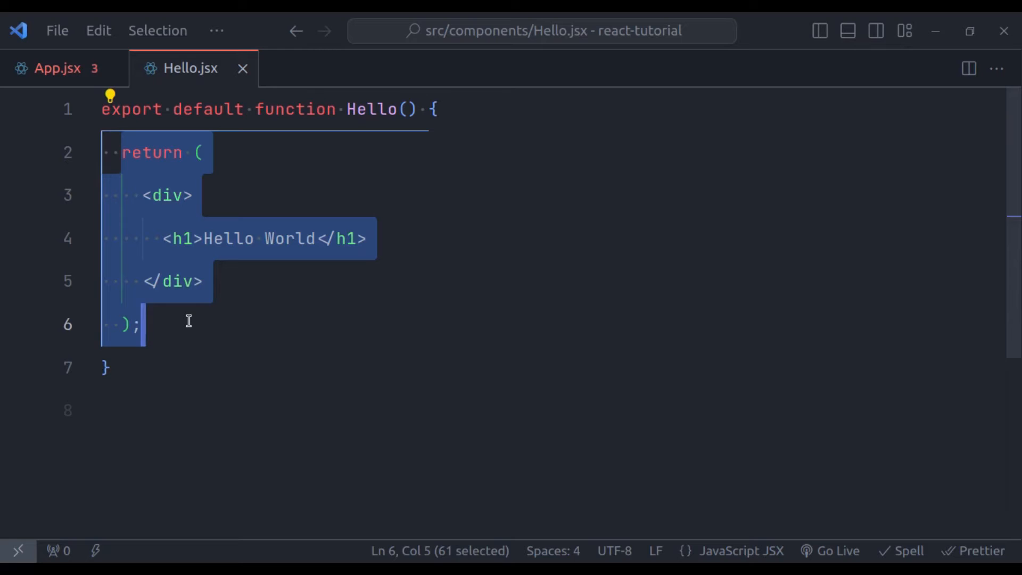
{"action": "key", "text": "Ctrl+/"}
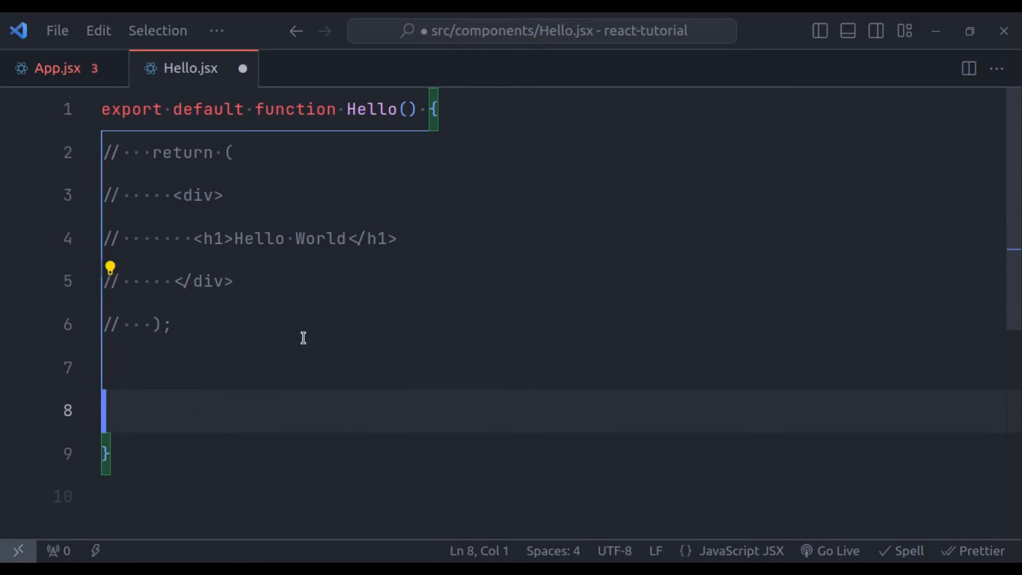
{"action": "key", "text": "Tab"}
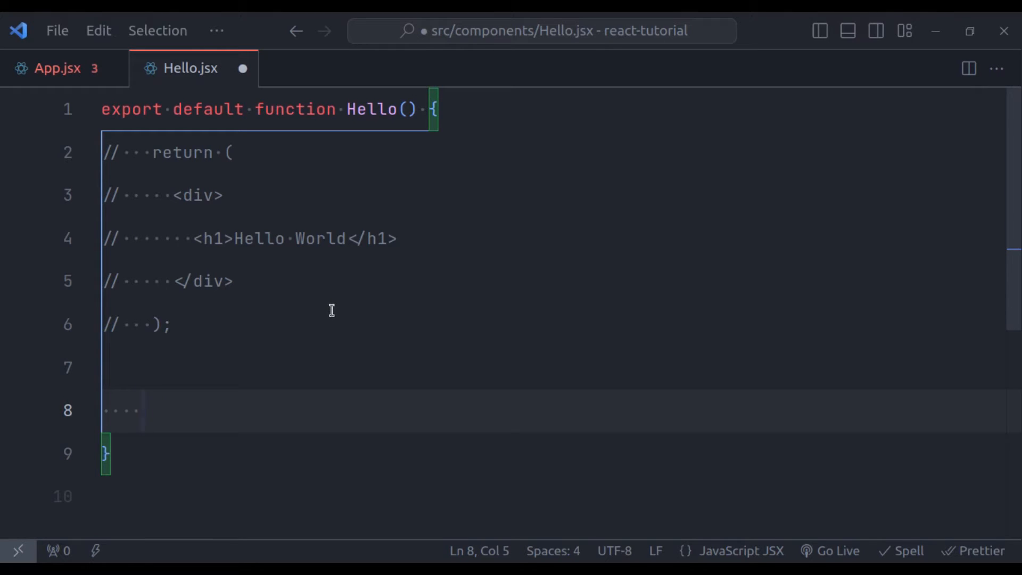
Import React and return React.createElement('div', null, "Hello") instead
{"action": "type", "text": "import React from 'react';"}
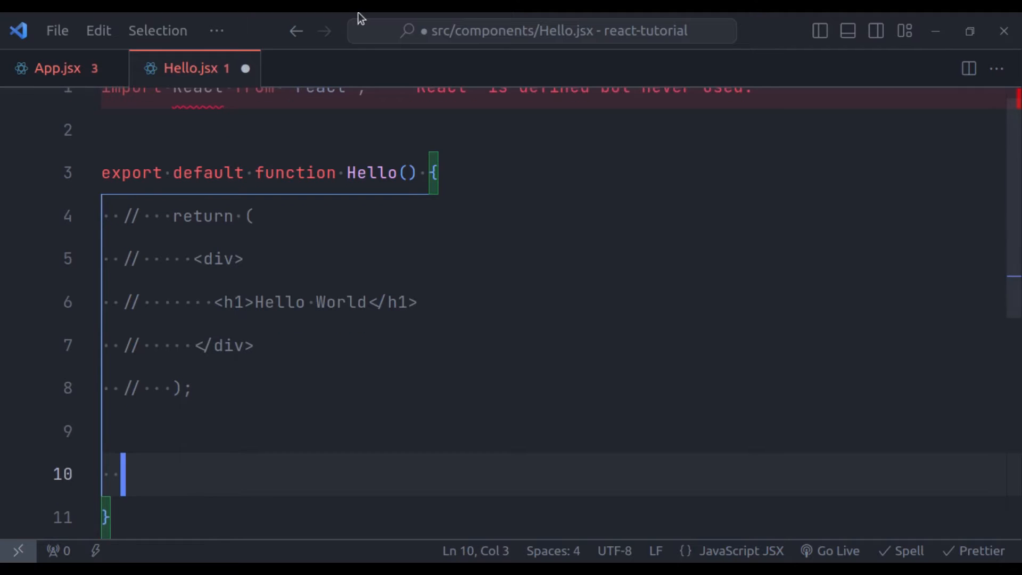
{"action": "type", "text": "return Rea"}
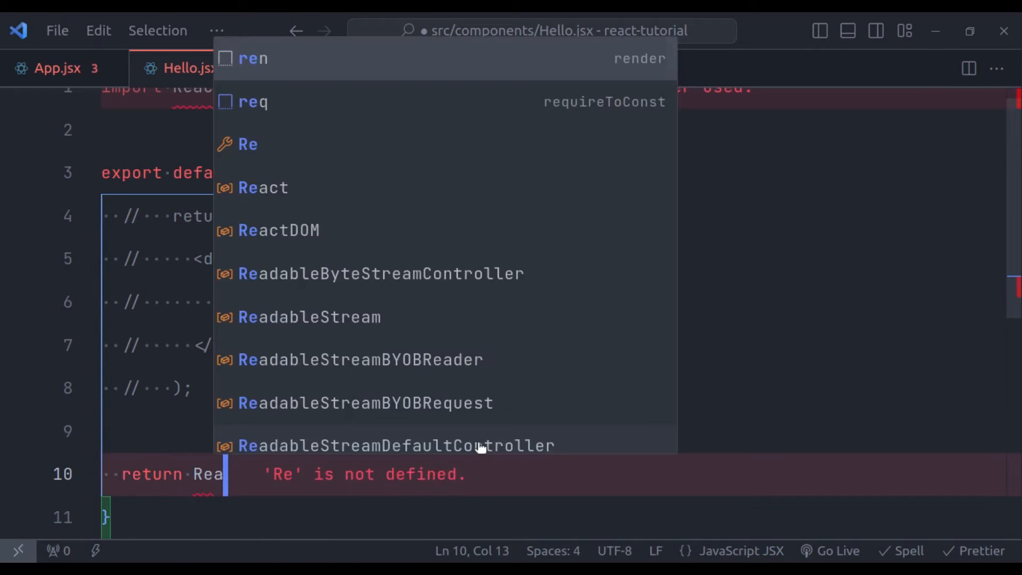
{"action": "type", "text": ".crea"}
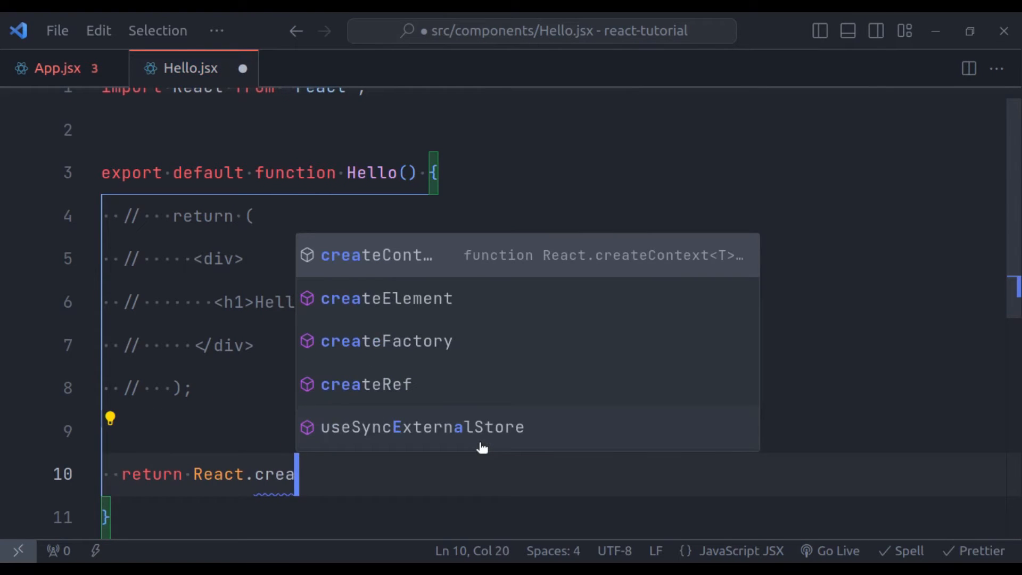
{"action": "left_click", "coordinate": [386, 298]}
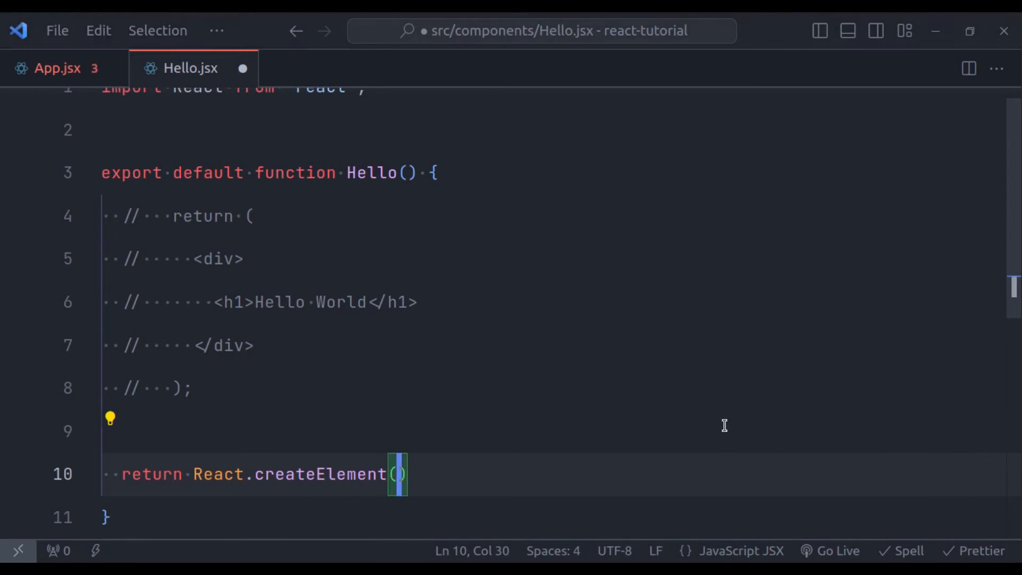
{"action": "type", "text": "'div',"}
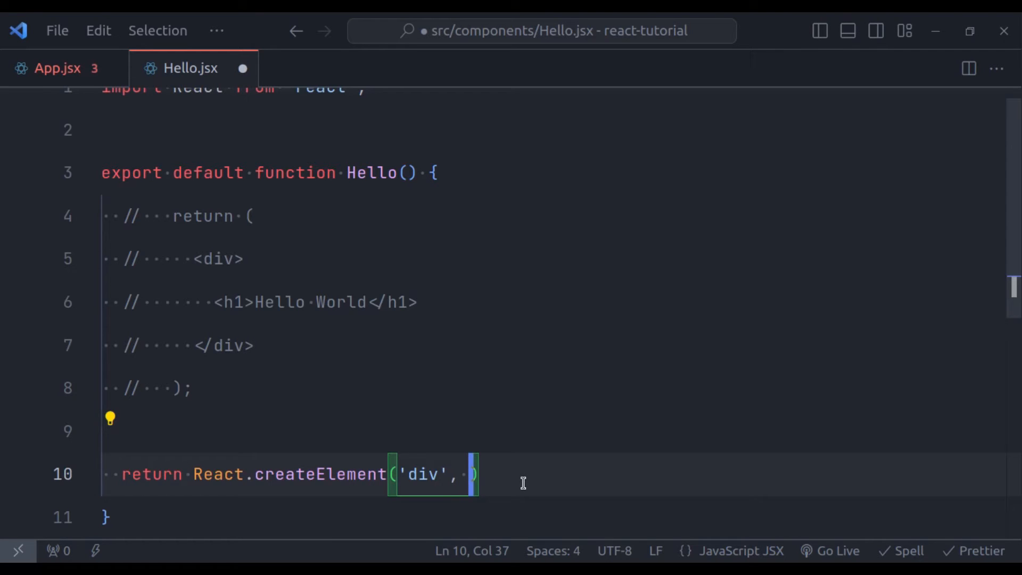
{"action": "mouse_move", "coordinate": [204, 264]}
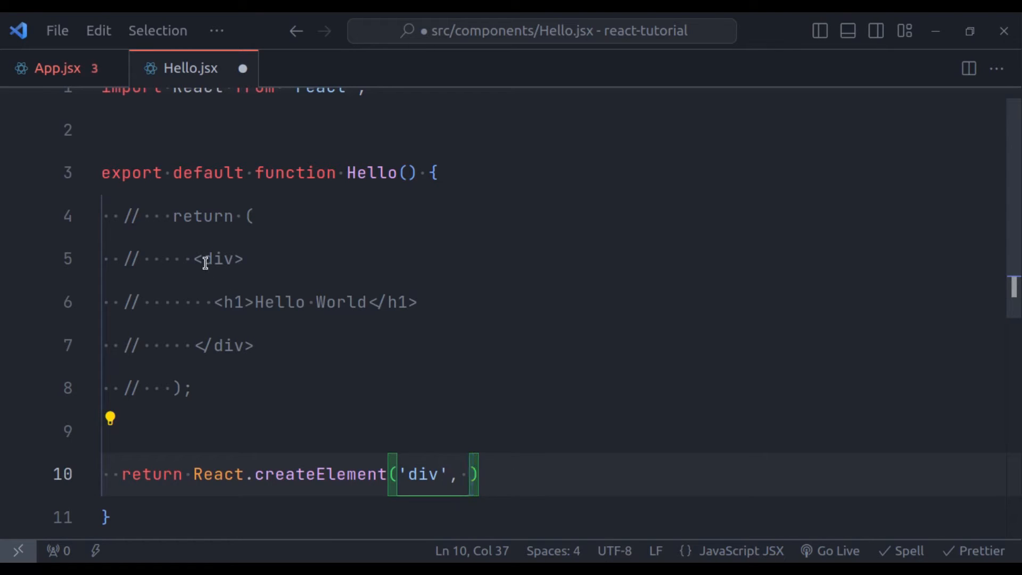
{"action": "mouse_move", "coordinate": [658, 439]}
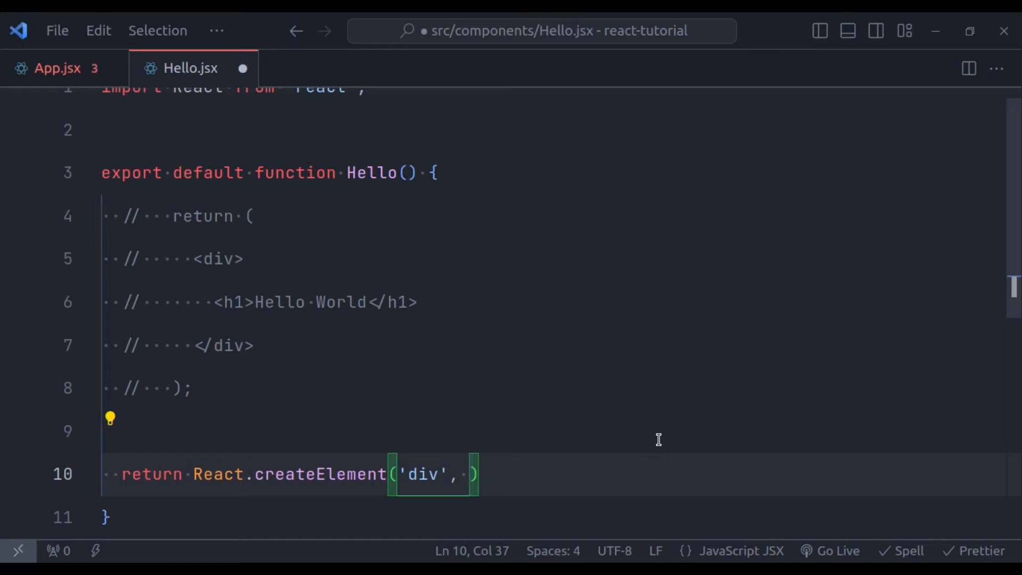
{"action": "type", "text": "null,"}
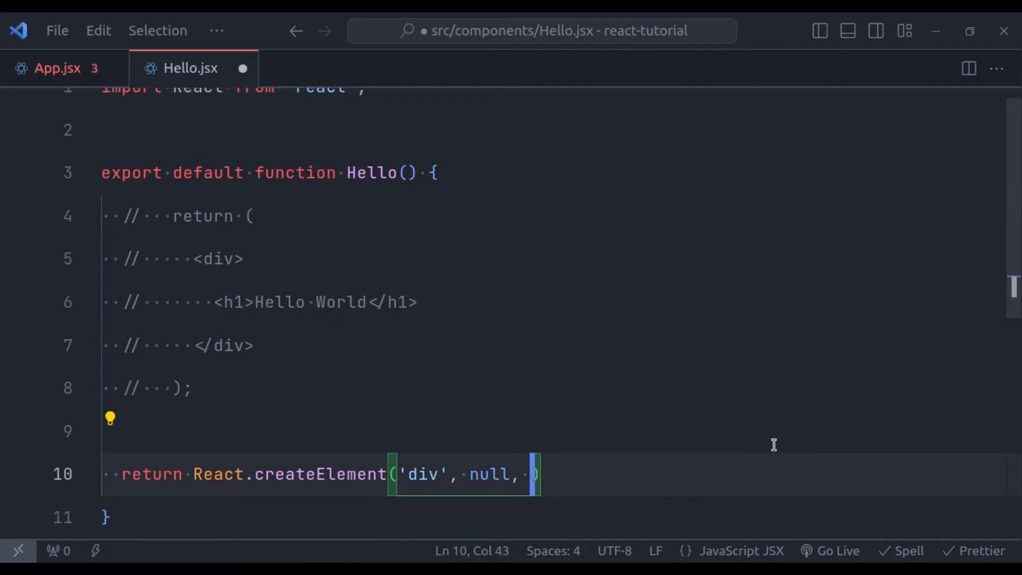
{"action": "type", "text": "\"Hello\""}
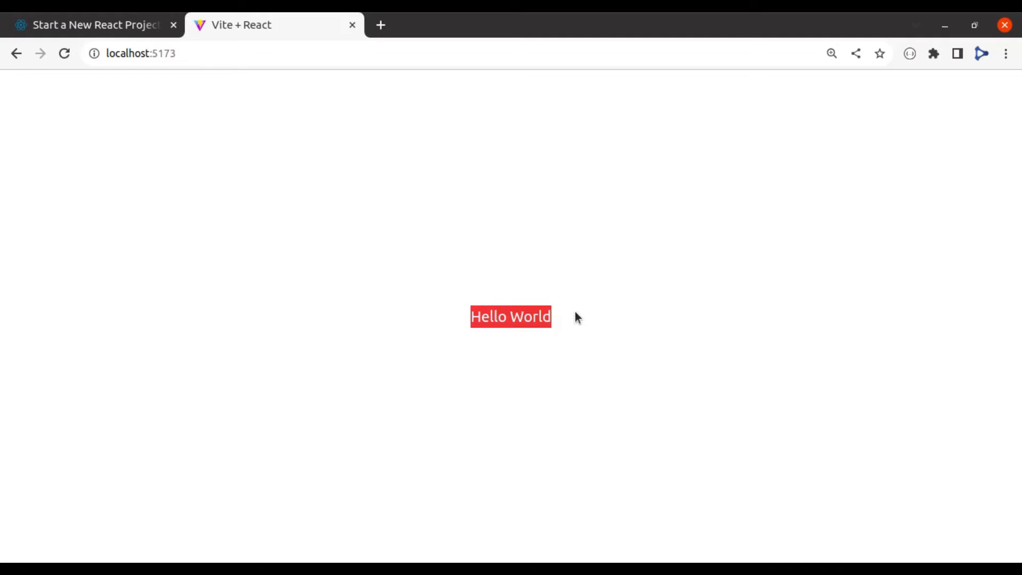
{"action": "mouse_move", "coordinate": [590, 429]}
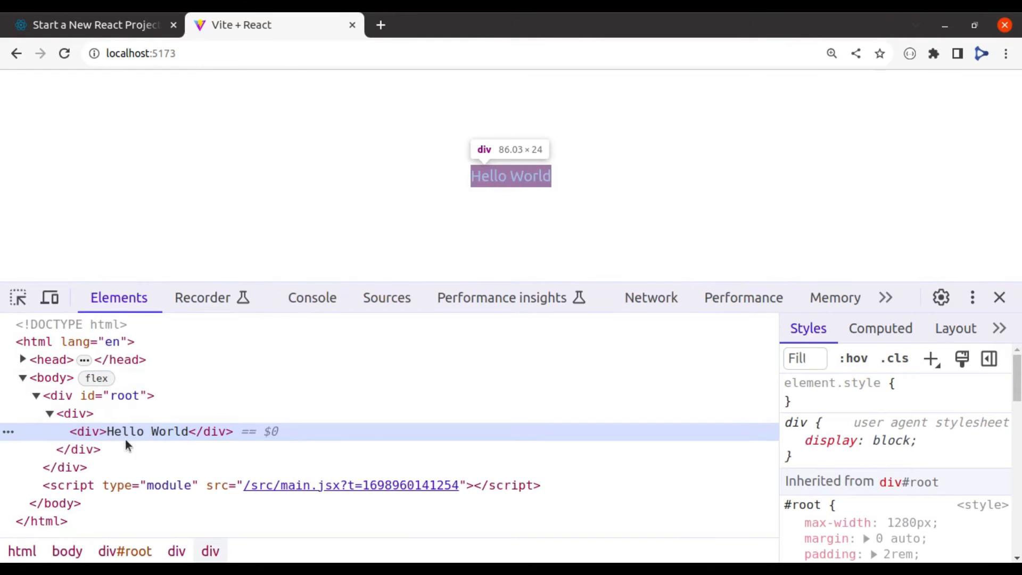
{"action": "mouse_move", "coordinate": [99, 439]}
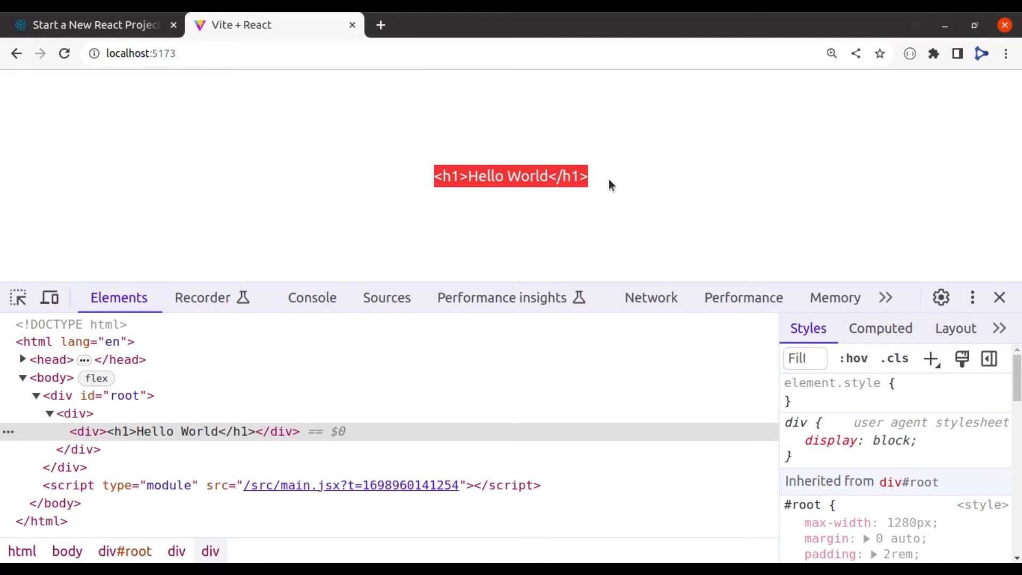
{"action": "mouse_move", "coordinate": [18, 298]}
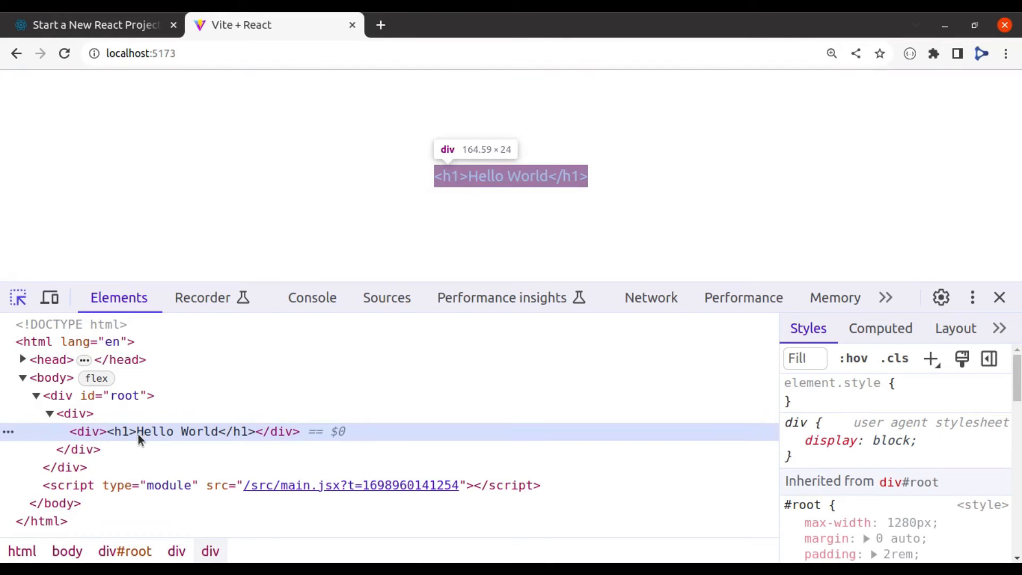
{"action": "mouse_move", "coordinate": [108, 446]}
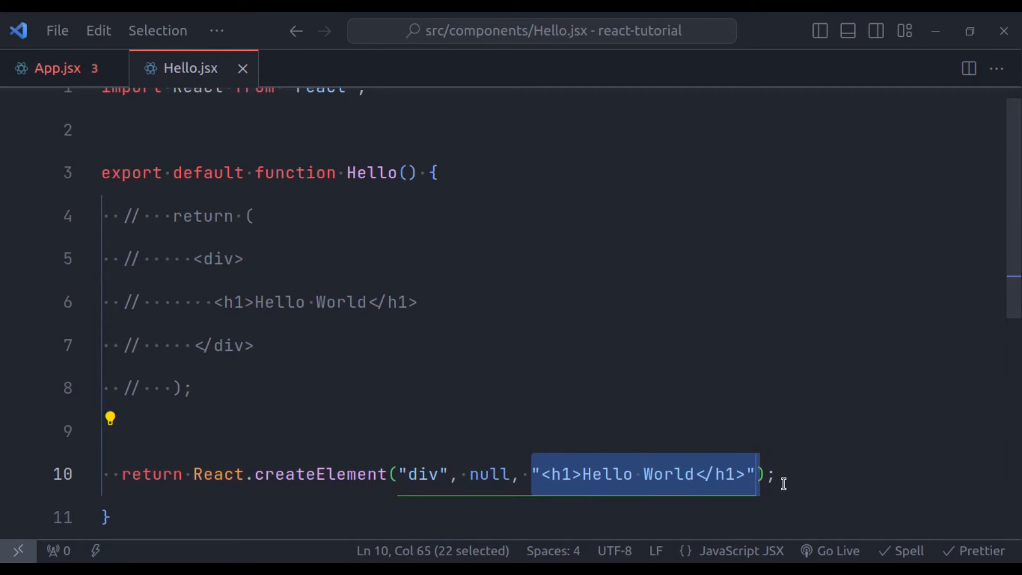
Nest React.createElement('h1', null, ...) for the Hello World heading inside the div call
{"action": "type", "text": "React.createElement('"}
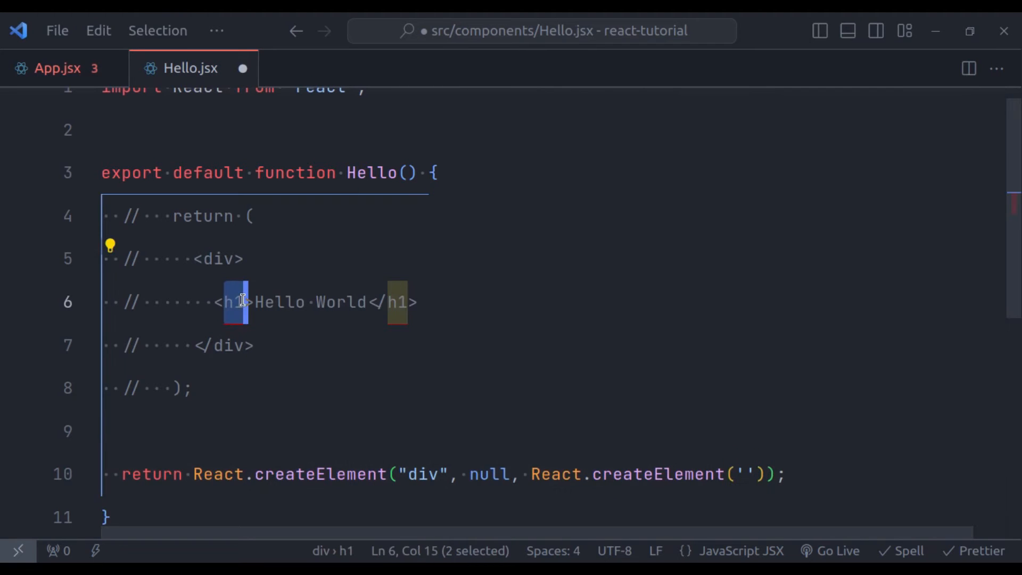
{"action": "left_click", "coordinate": [747, 475]}
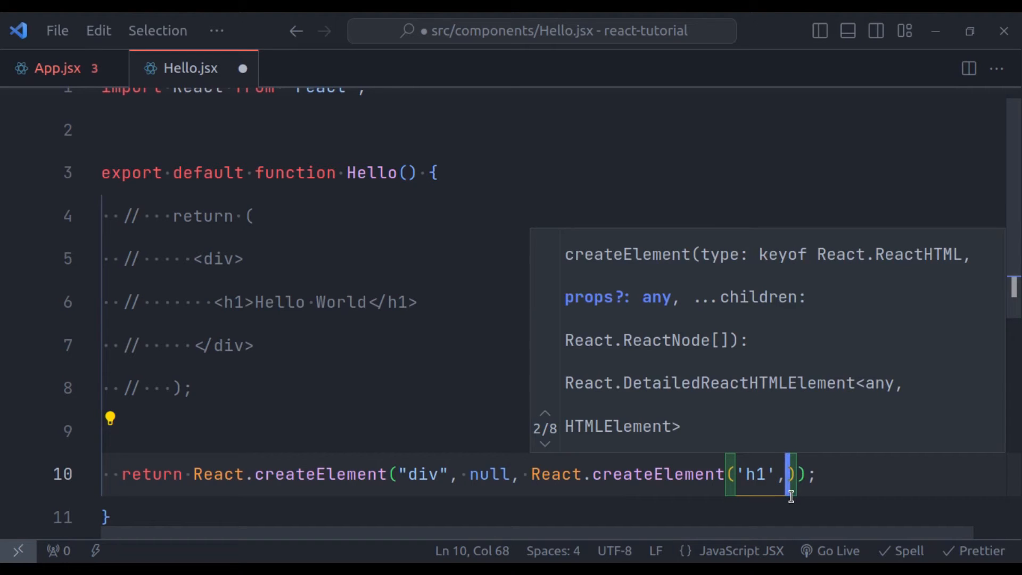
{"action": "mouse_move", "coordinate": [216, 302]}
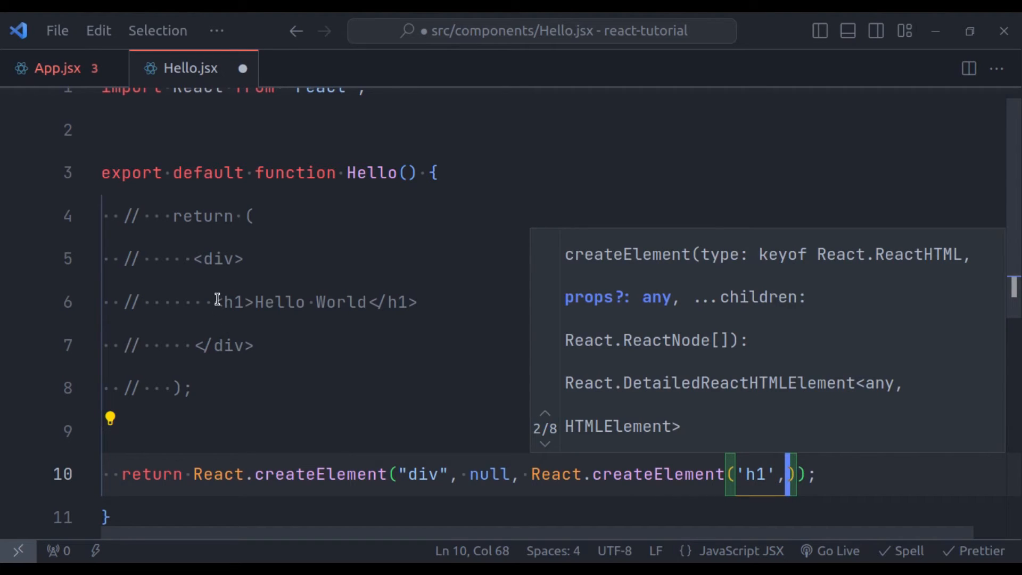
{"action": "left_click_drag", "start_coordinate": [214, 302], "coordinate": [317, 302]}
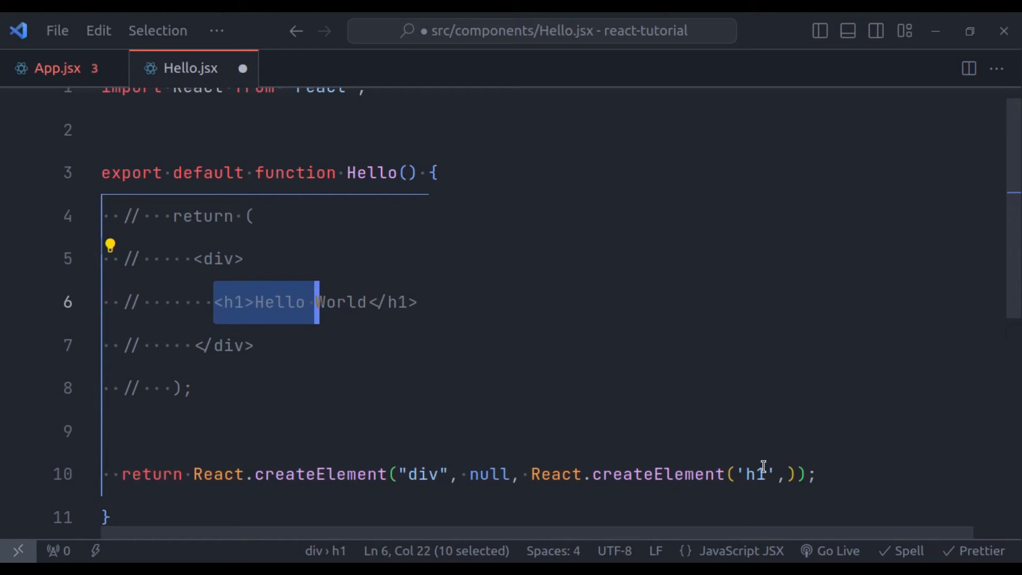
{"action": "type", "text": "null"}
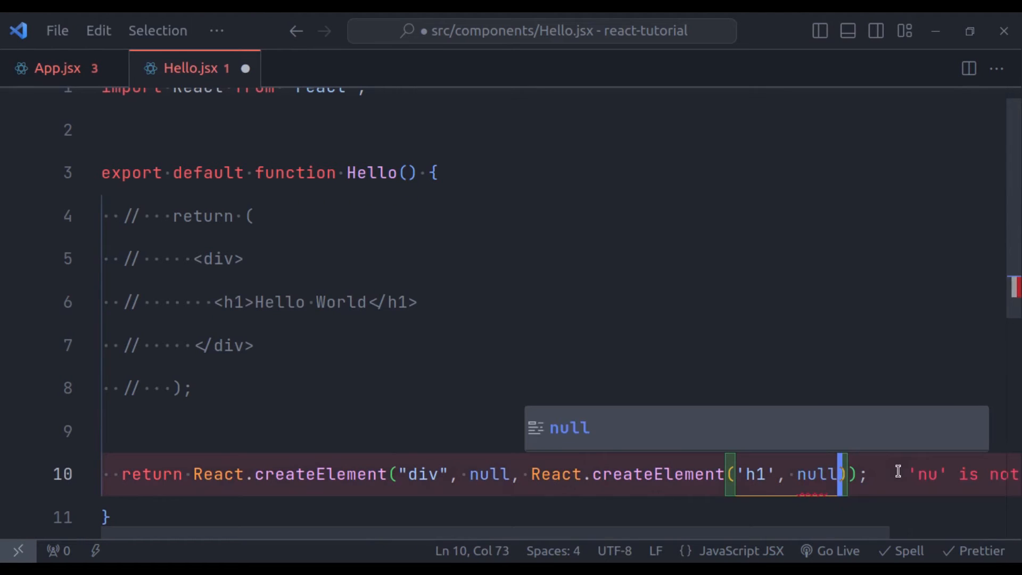
{"action": "type", "text": ", '"}
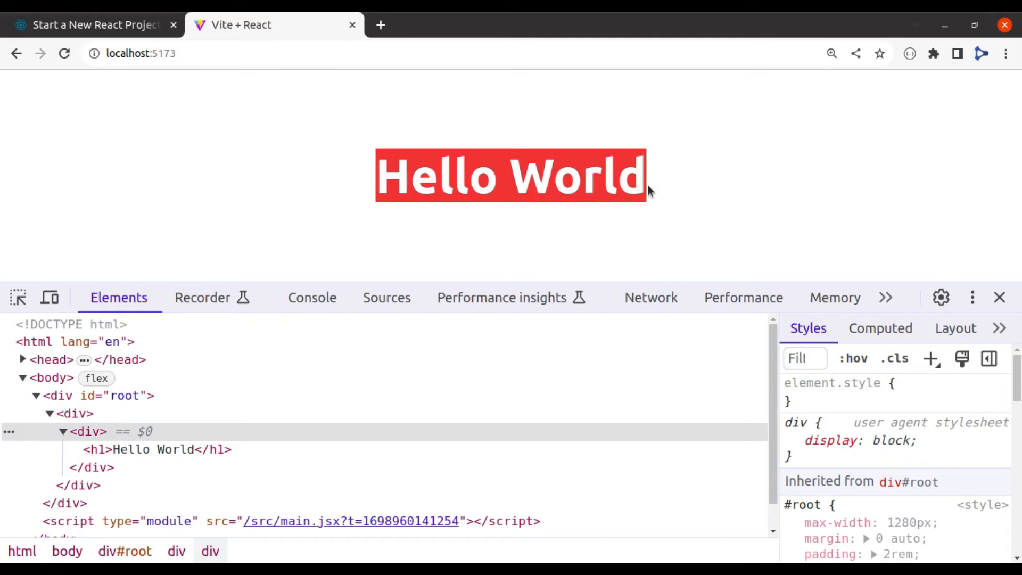
Inspect the div and Hello World h1 nodes in Chrome DevTools Elements
{"action": "left_click", "coordinate": [122, 449]}
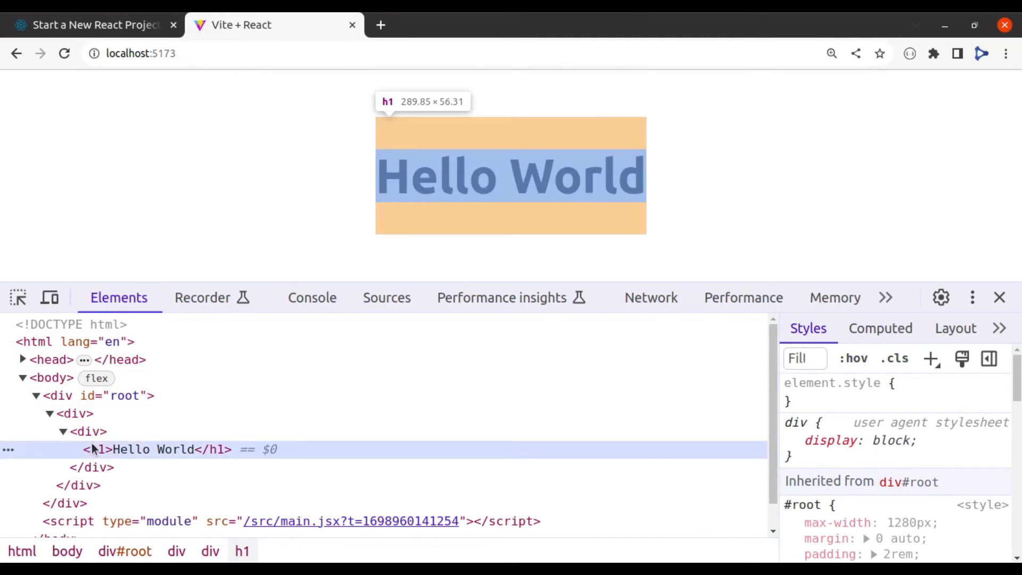
{"action": "left_click", "coordinate": [95, 449]}
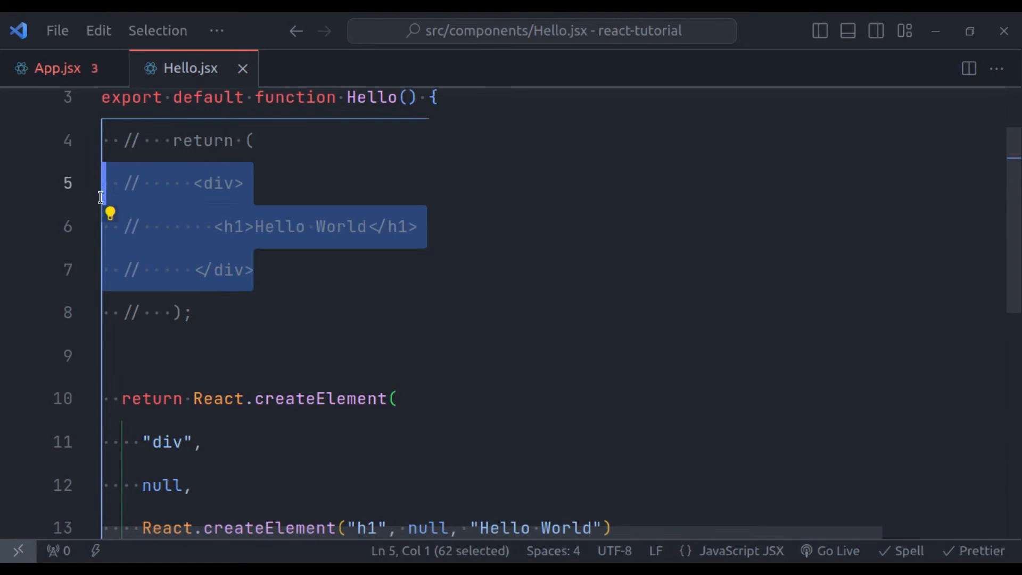
Replace the div's null props argument with { id: 'abc' }
{"action": "scroll", "scroll_direction": "down", "scroll_amount": 3}
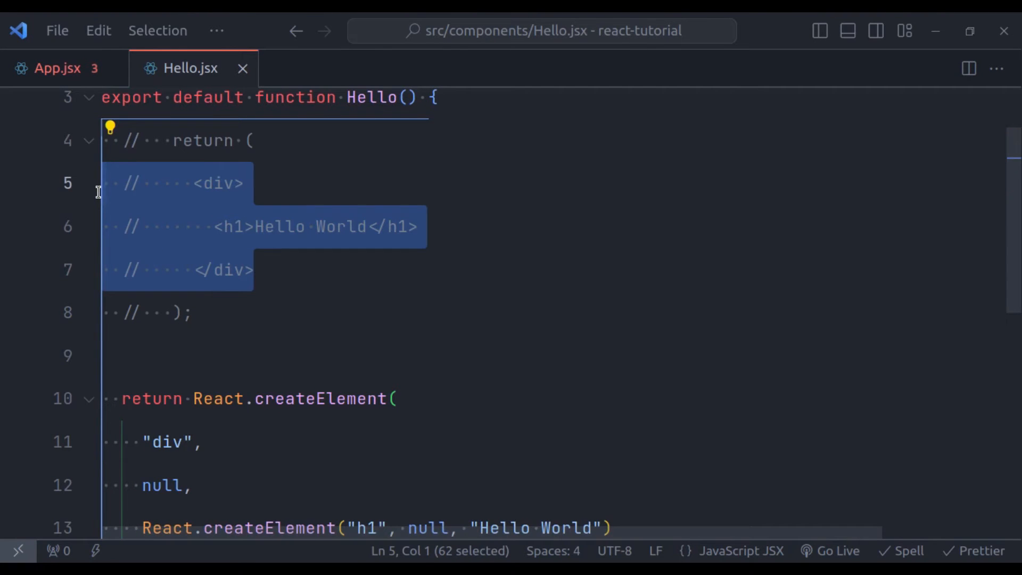
{"action": "mouse_move", "coordinate": [651, 316]}
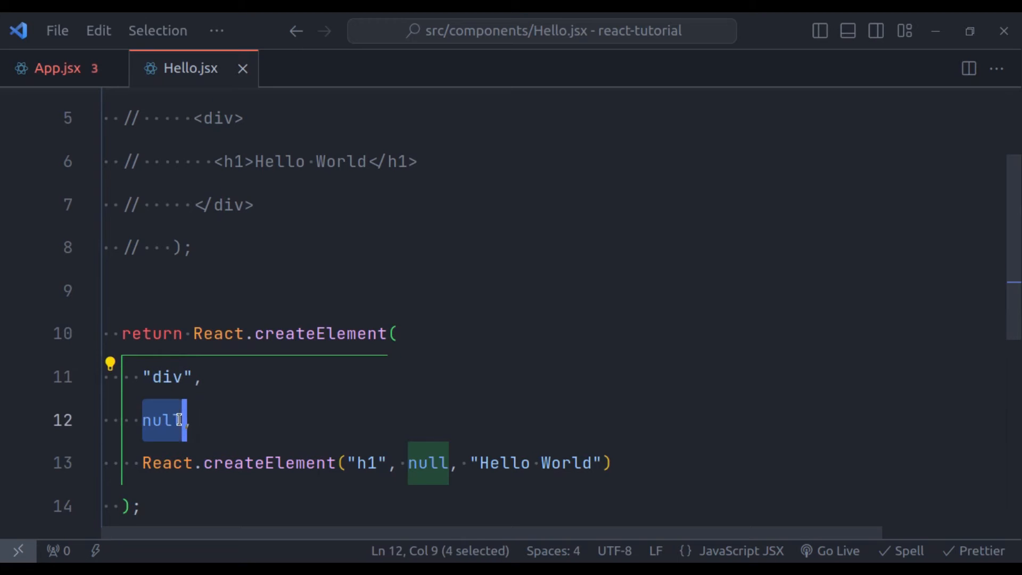
{"action": "type", "text": "{},"}
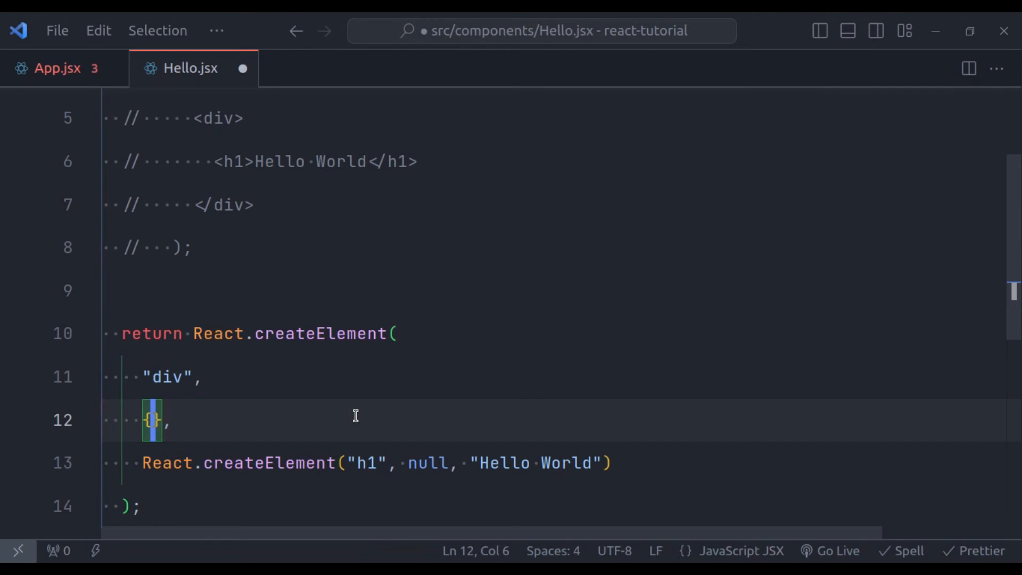
{"action": "type", "text": "id: ''"}
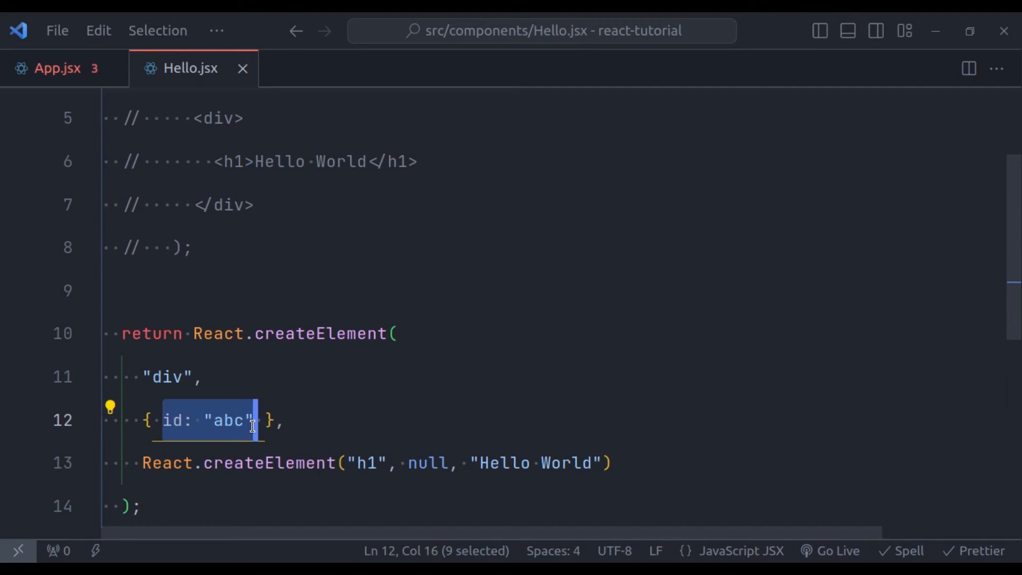
{"action": "type", "text": "id"}
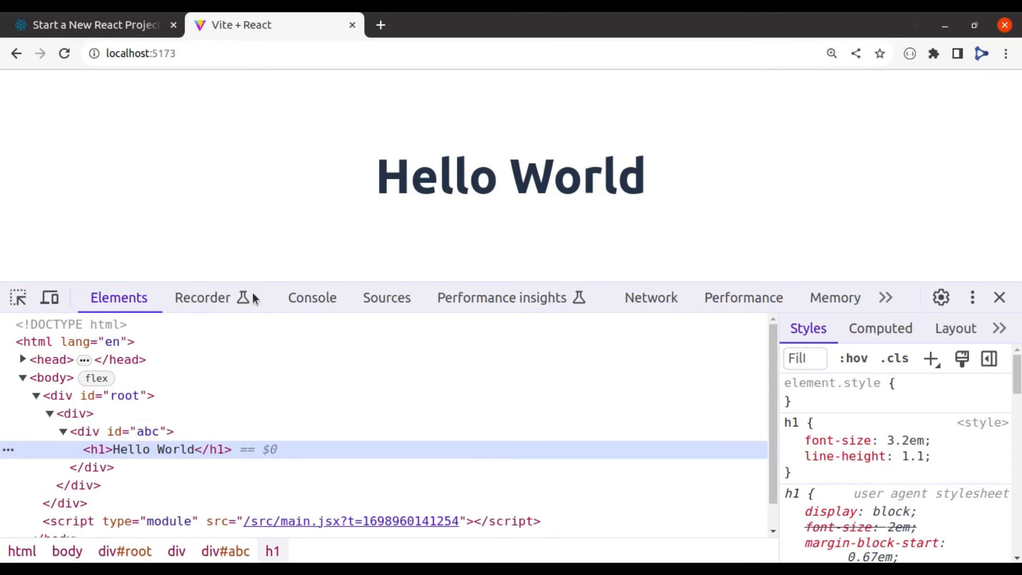
Inspect the div id="abc" node, then add a class prop to the div
{"action": "left_click", "coordinate": [94, 431]}
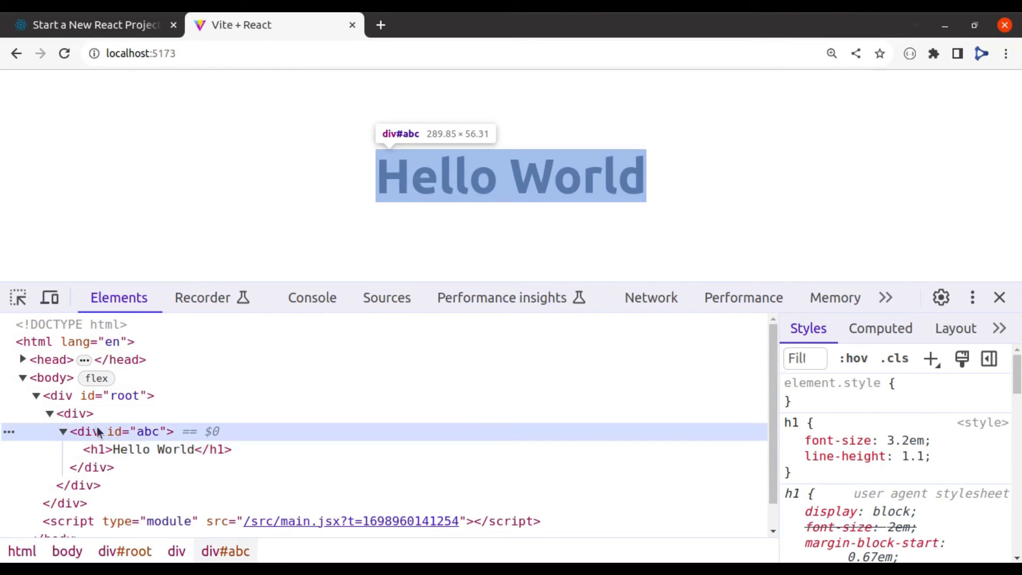
{"action": "left_click", "coordinate": [138, 431]}
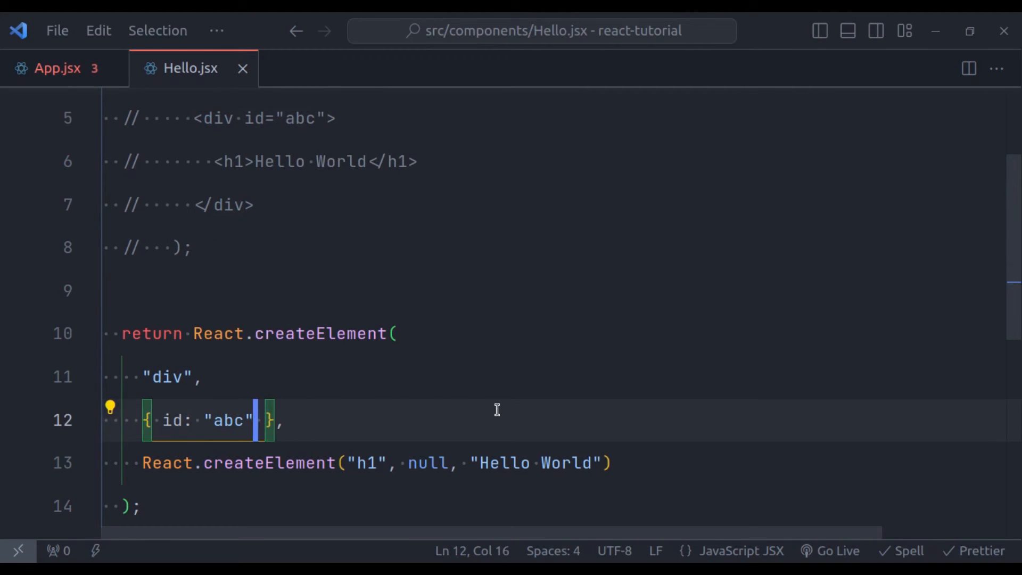
{"action": "type", "text": ", clas"}
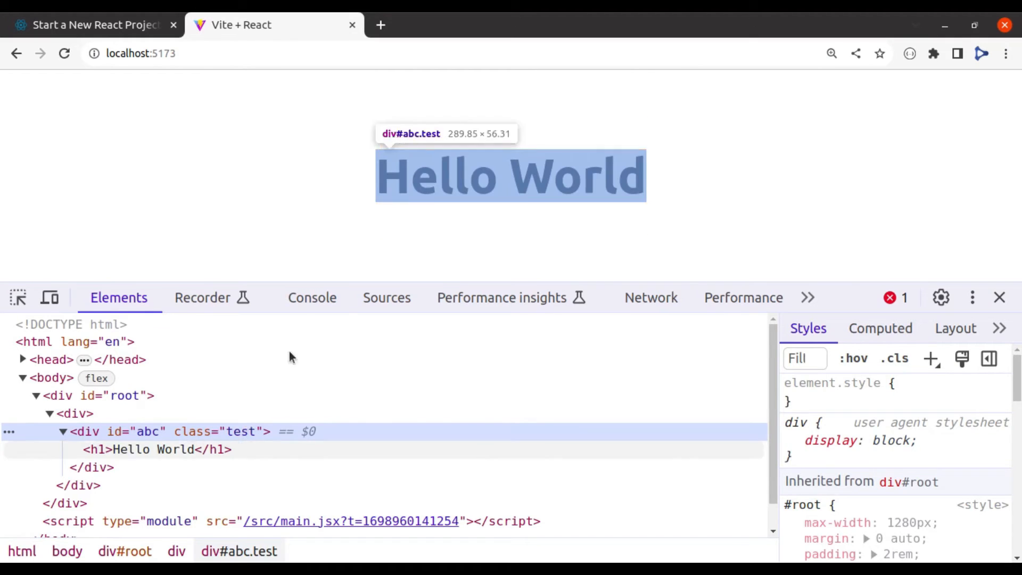
Open the Console and highlight the invalid class DOM property warning suggesting className
{"action": "left_click", "coordinate": [312, 297]}
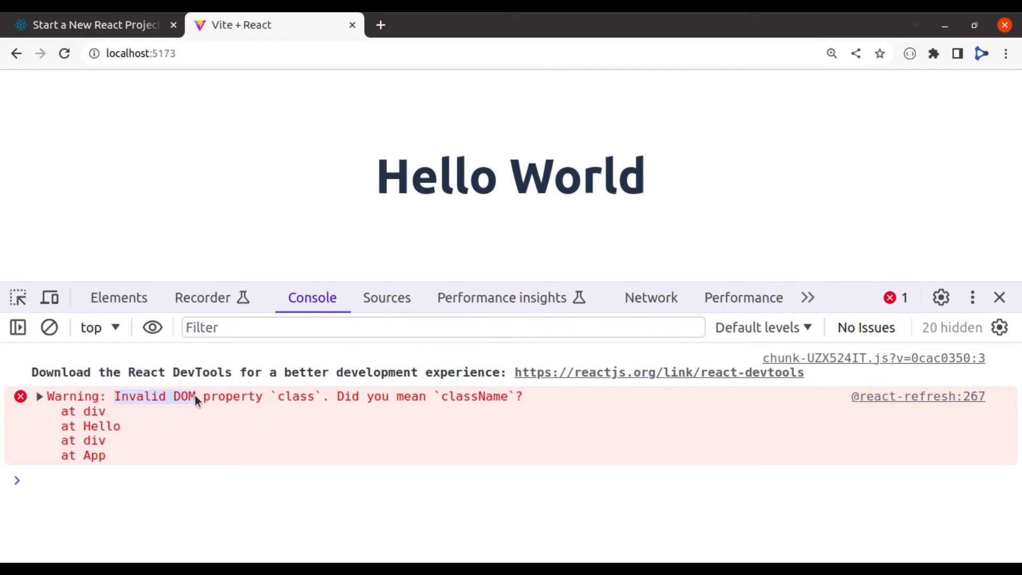
{"action": "mouse_move", "coordinate": [362, 398]}
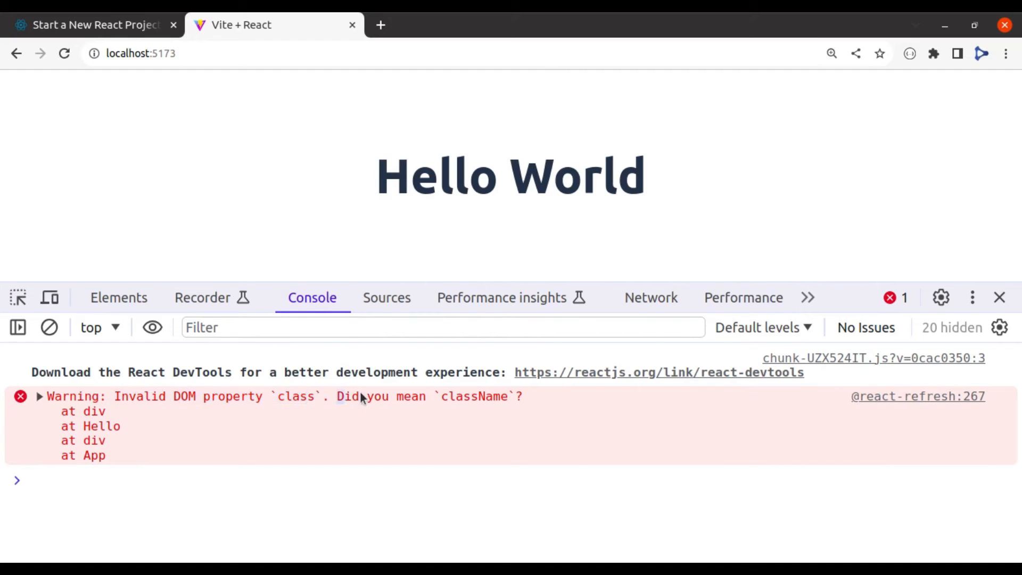
{"action": "left_click_drag", "start_coordinate": [337, 395], "coordinate": [514, 395]}
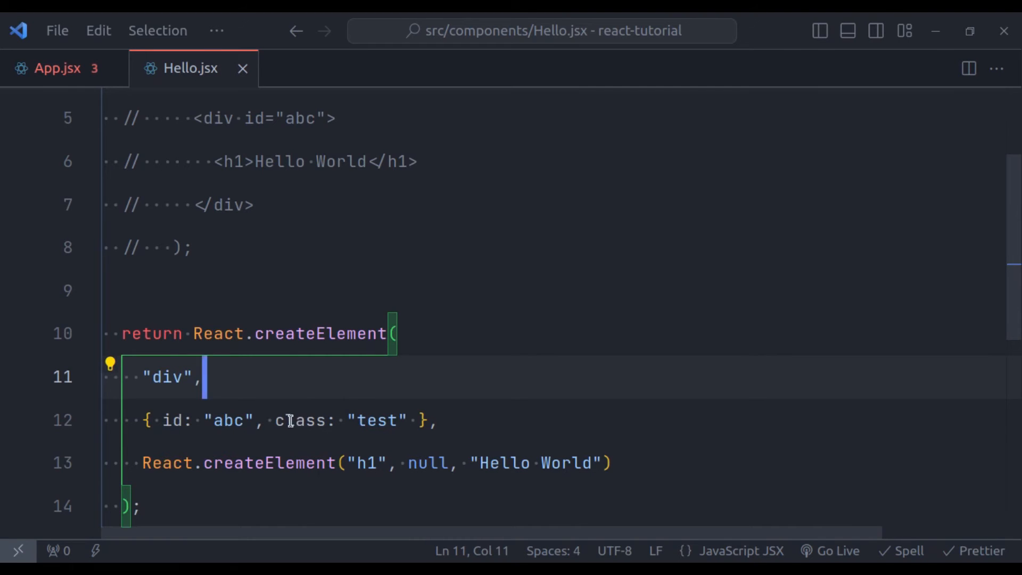
Rename the class prop to className in the div props object and check the console
{"action": "double_click", "coordinate": [300, 420]}
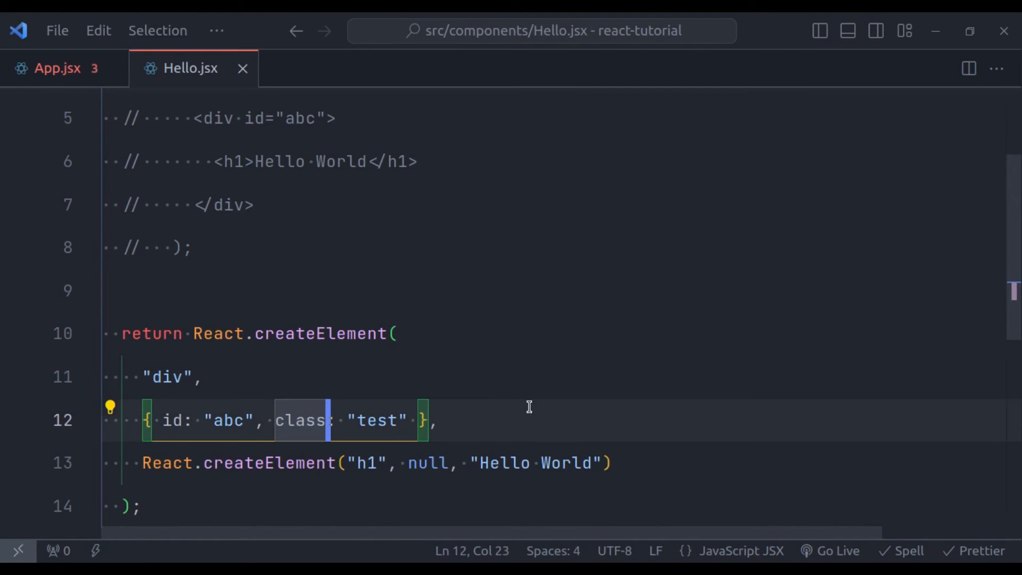
{"action": "type", "text": "Name"}
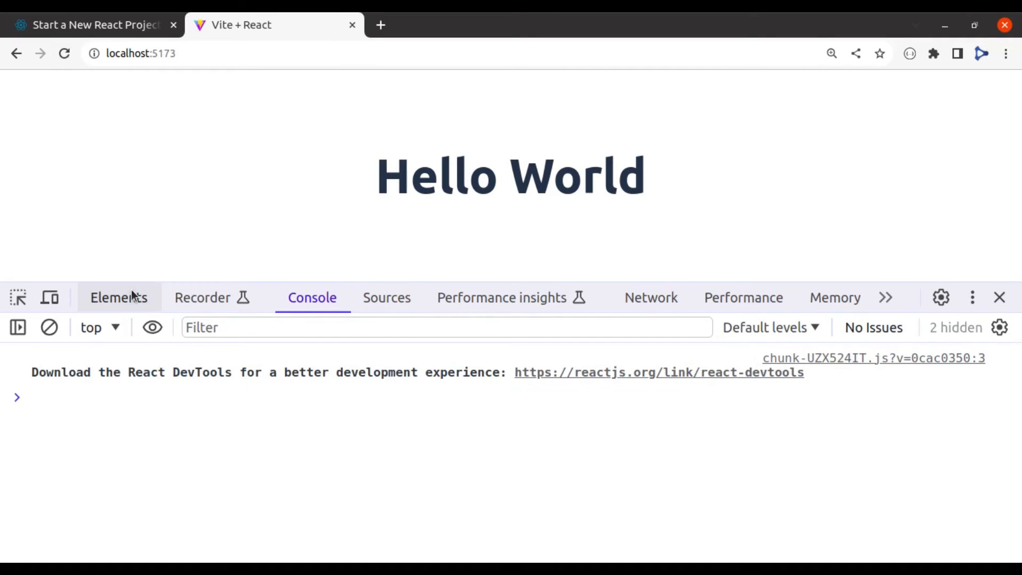
{"action": "left_click", "coordinate": [118, 297]}
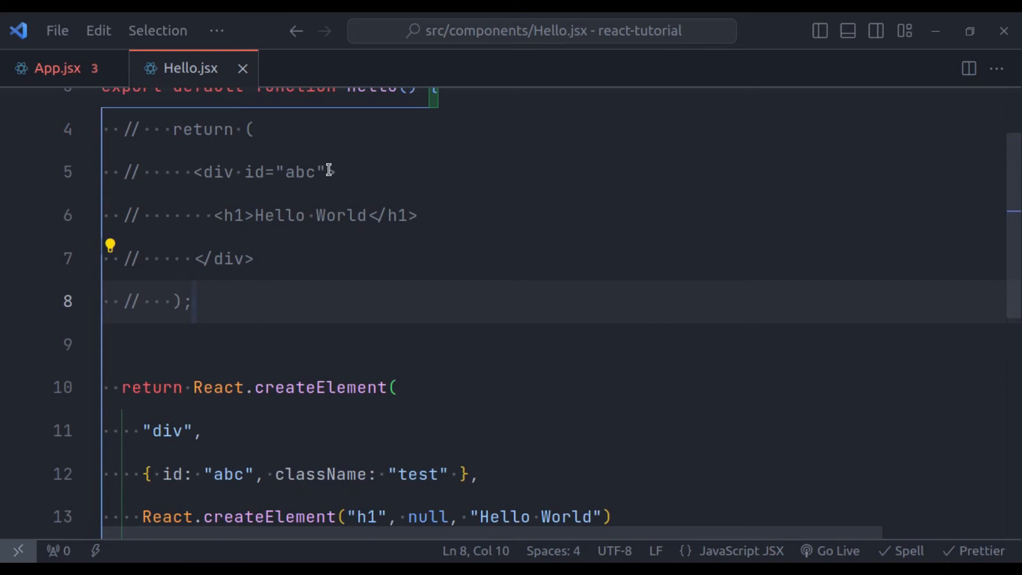
Add className="test" to the JSX div and reactivate the JSX return over createElement
{"action": "type", "text": "clas"}
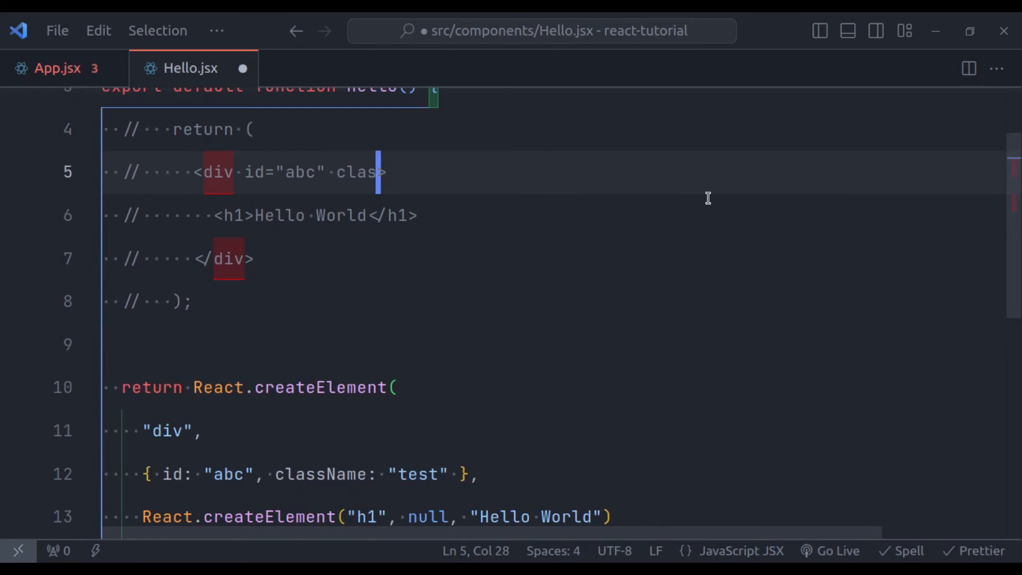
{"action": "type", "text": "=\""}
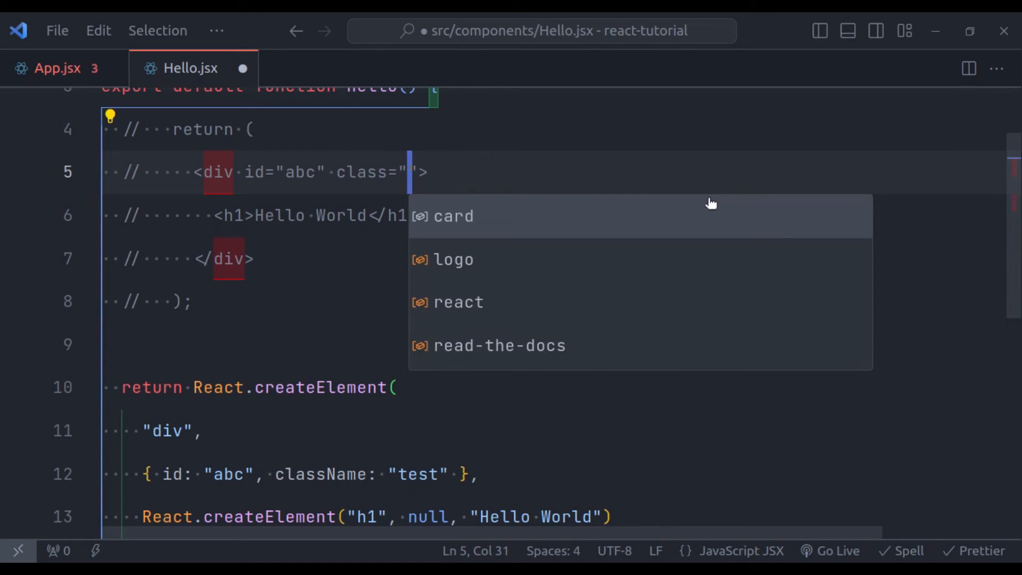
{"action": "type", "text": "test"}
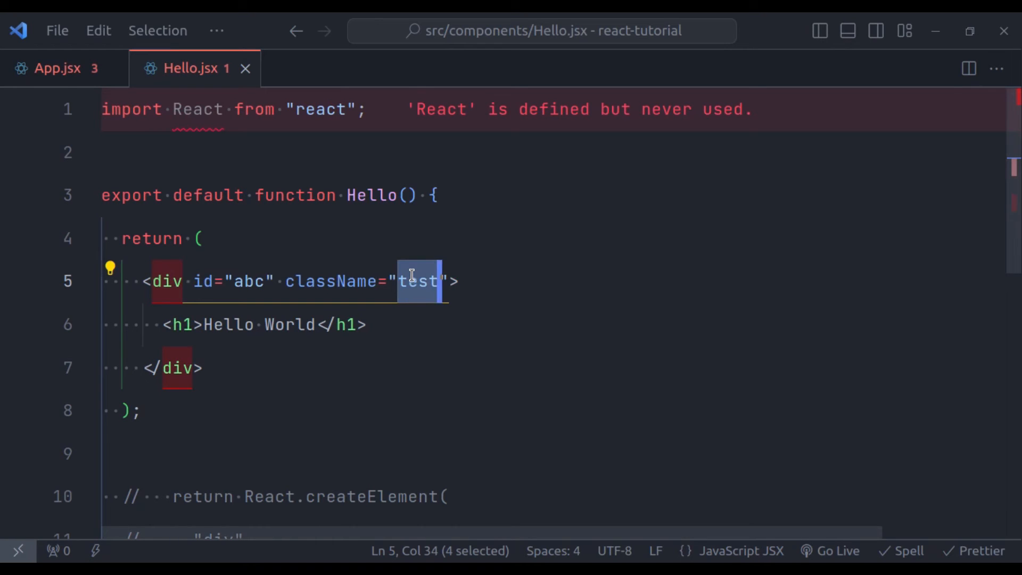
{"action": "type", "text": "e"}
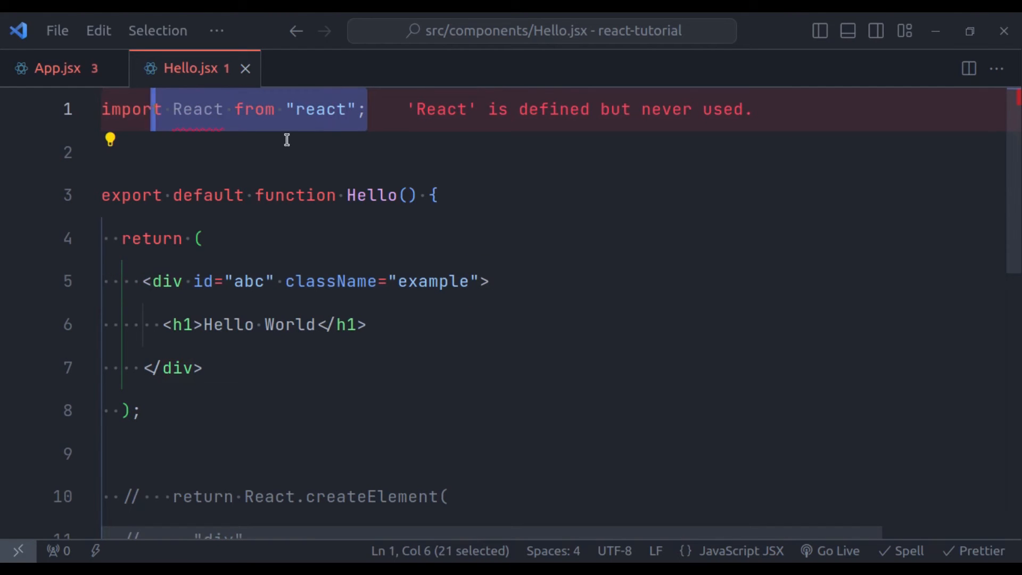
{"action": "mouse_move", "coordinate": [664, 110]}
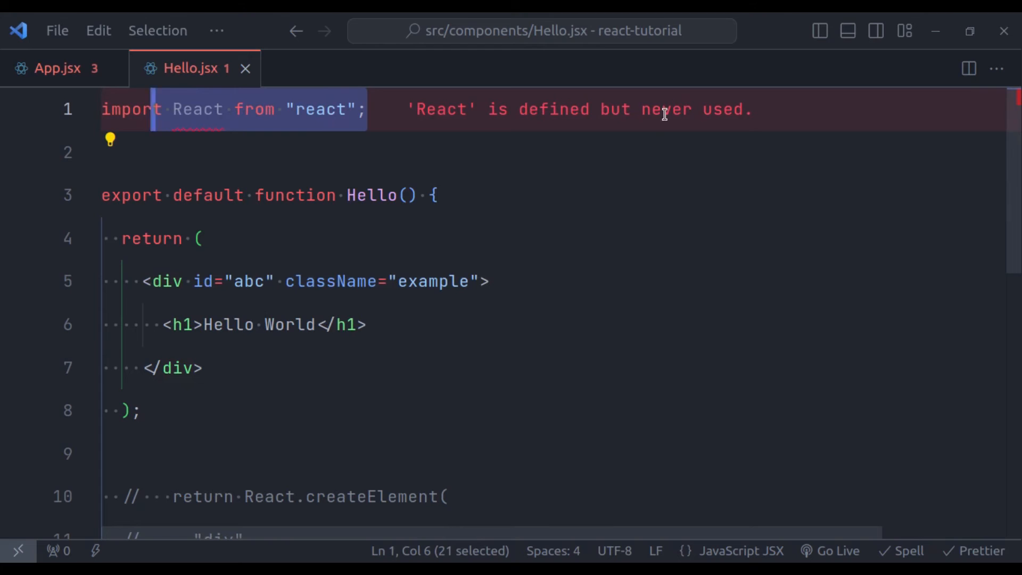
{"action": "mouse_move", "coordinate": [387, 132]}
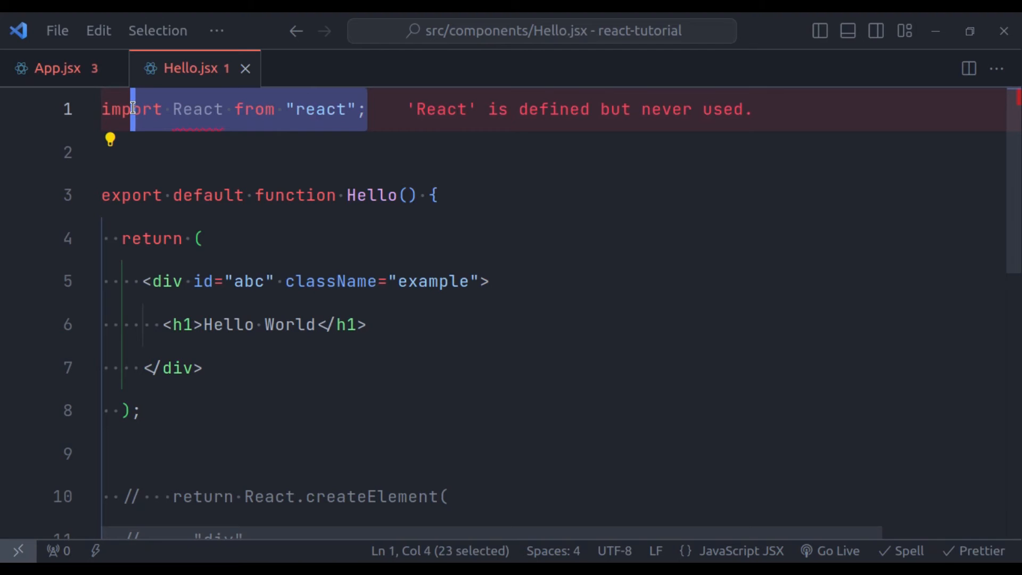
Scroll through Hello.jsx to review the div block returned by the component
{"action": "scroll", "scroll_direction": "down", "scroll_amount": 3}
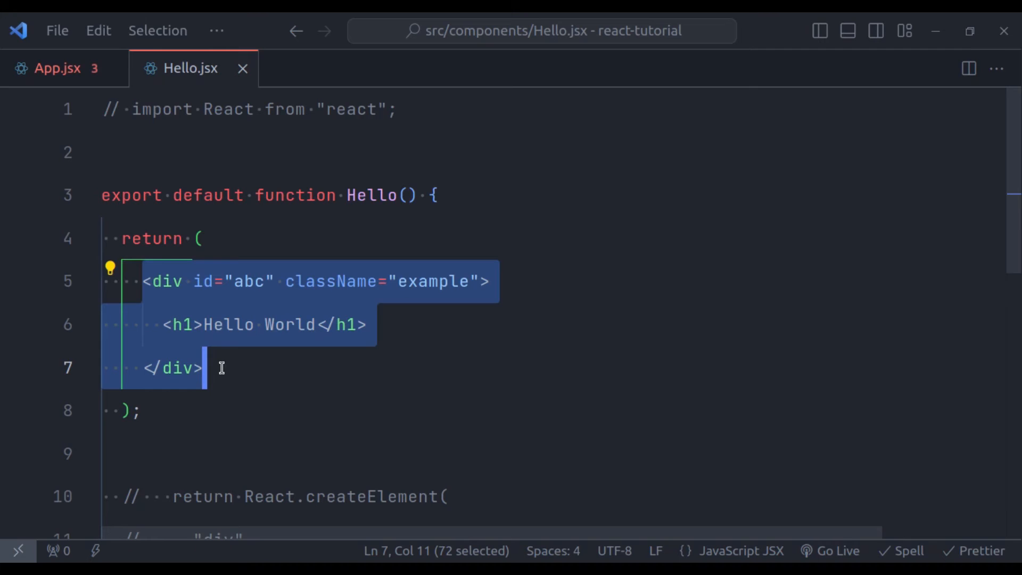
{"action": "mouse_move", "coordinate": [467, 209]}
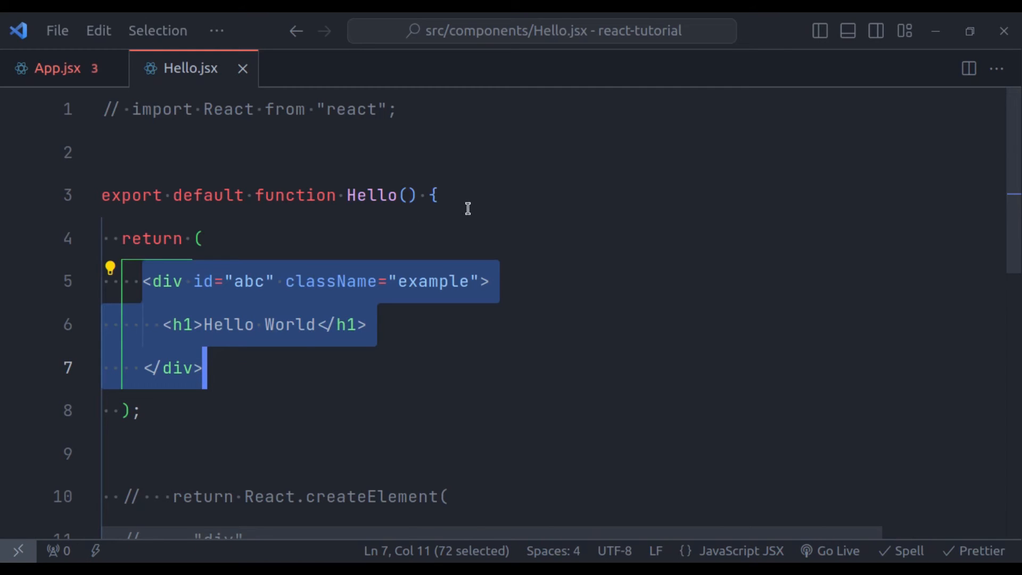
Declare const name = "Harish" and render Hello {name} in the h1
{"action": "key", "text": "Enter"}
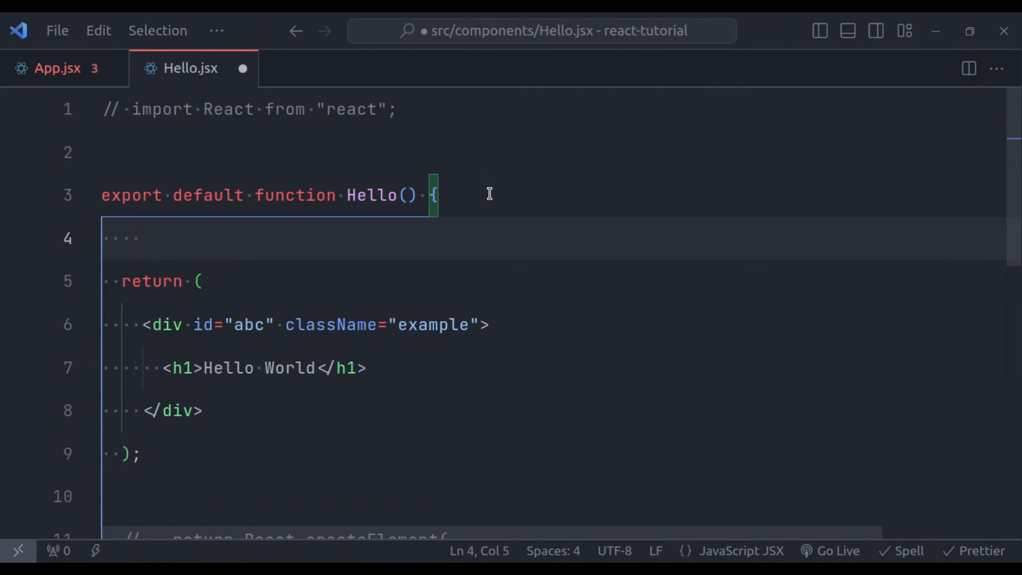
{"action": "type", "text": "const name =\""}
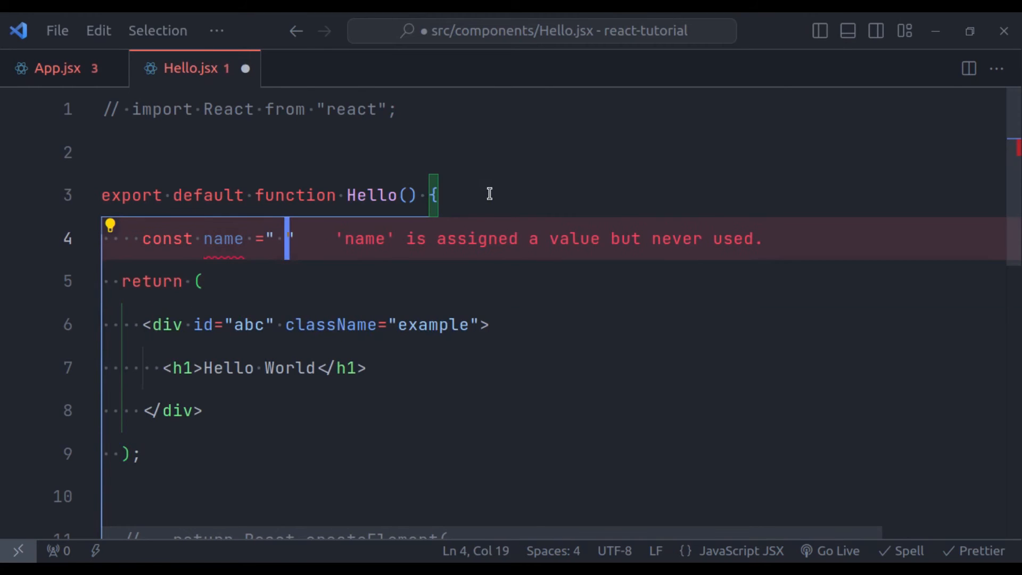
{"action": "type", "text": "Harish\";"}
{"action": "left_click", "coordinate": [554, 367]}
{"action": "type", "text": "{name}"}
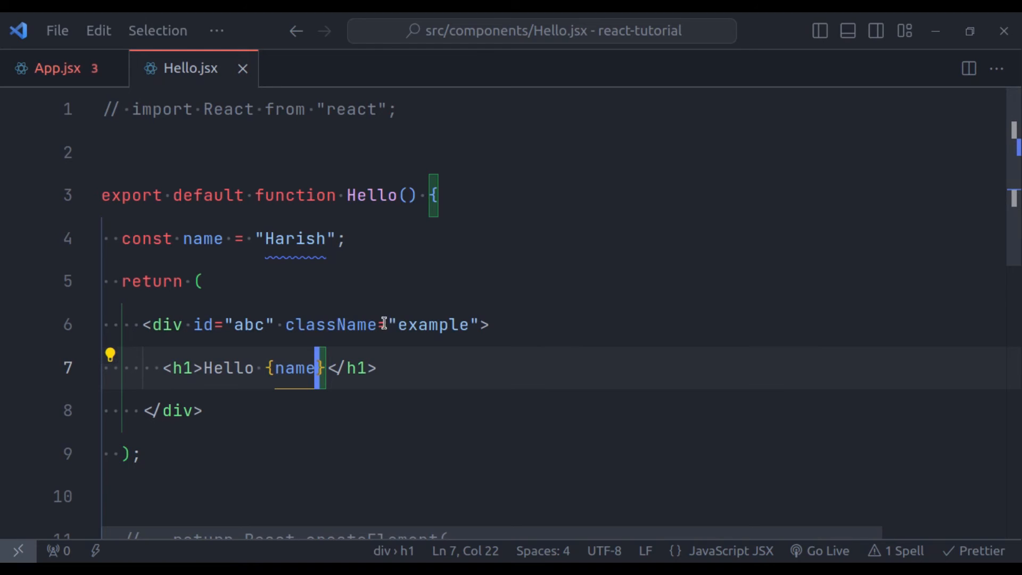
{"action": "double_click", "coordinate": [293, 368]}
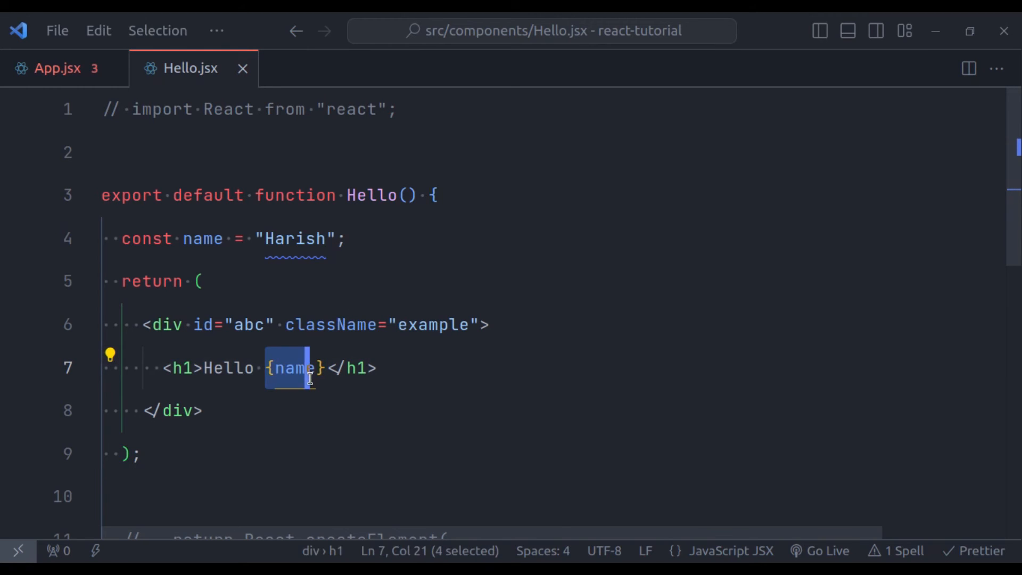
{"action": "mouse_move", "coordinate": [306, 368]}
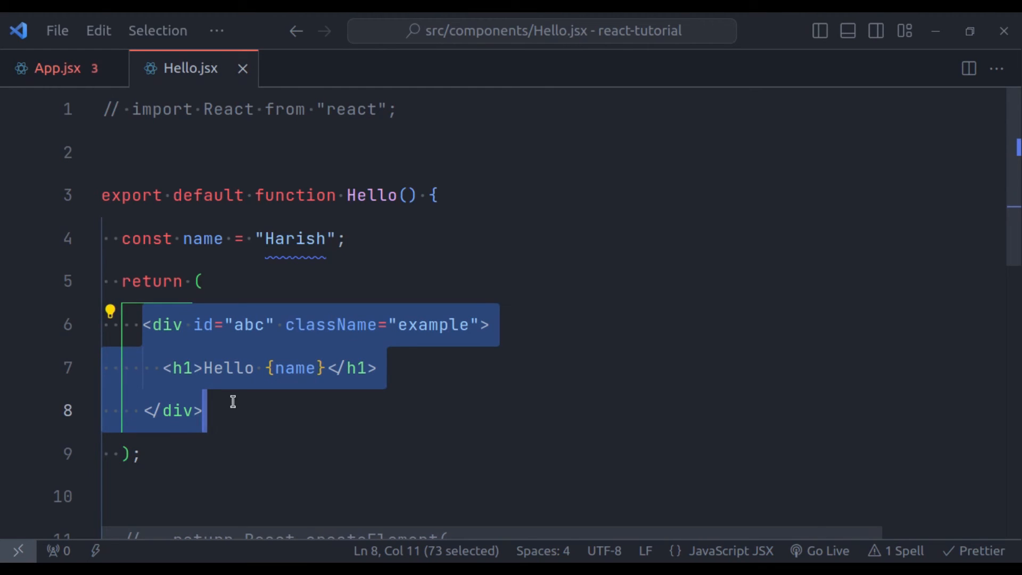
Inspect the unknown-property lint warning and Chrome's invalid DOM property class warning
{"action": "scroll", "scroll_direction": "down", "scroll_amount": 3}
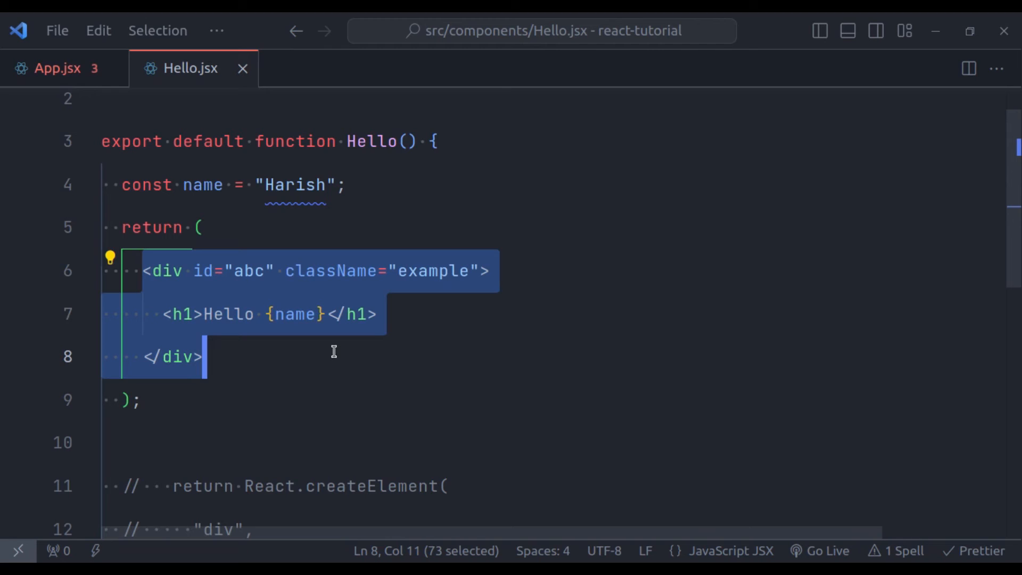
{"action": "mouse_move", "coordinate": [337, 298]}
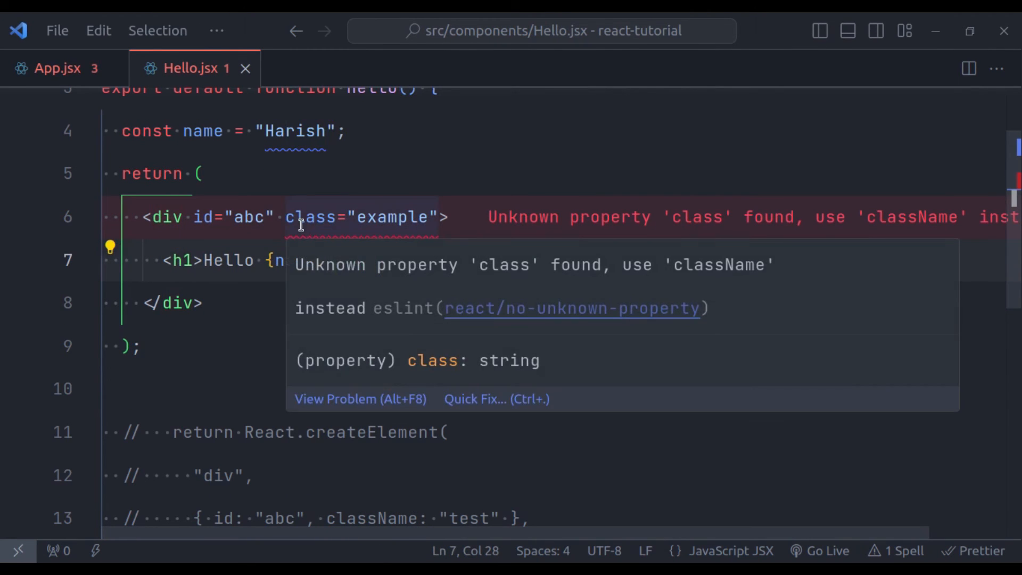
{"action": "mouse_move", "coordinate": [310, 268]}
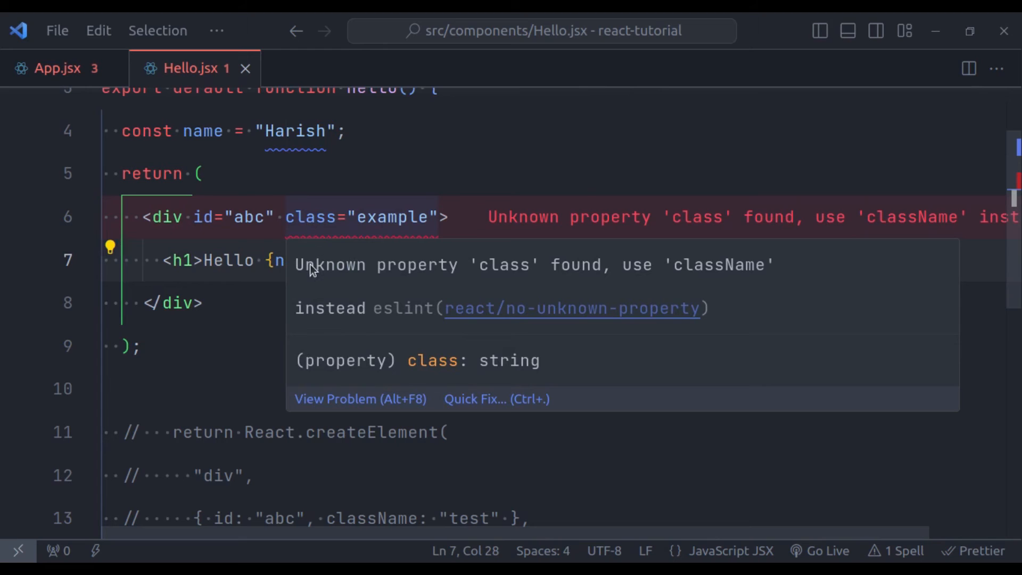
{"action": "left_click_drag", "start_coordinate": [316, 264], "coordinate": [612, 264]}
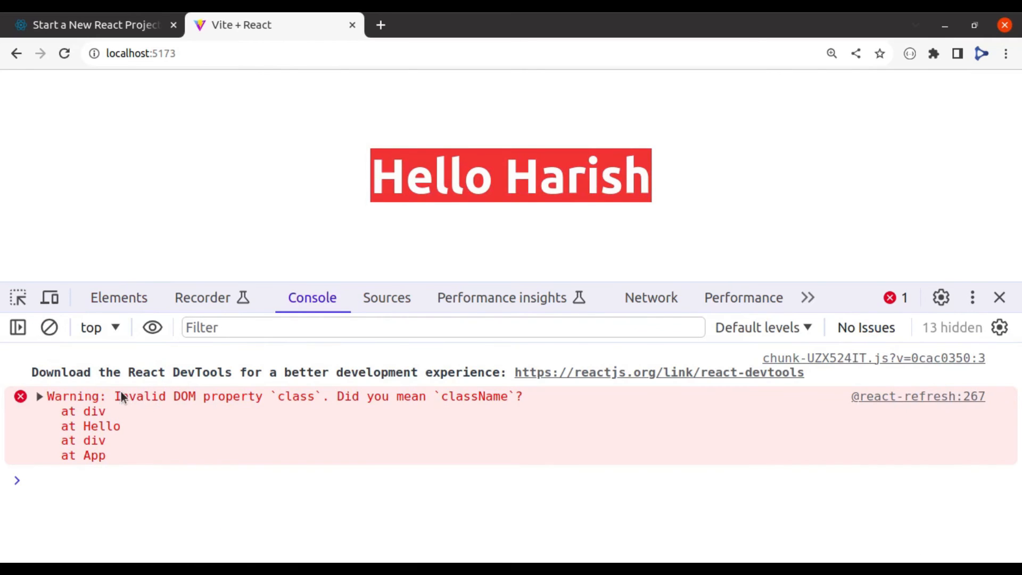
{"action": "left_click_drag", "start_coordinate": [114, 395], "coordinate": [319, 395]}
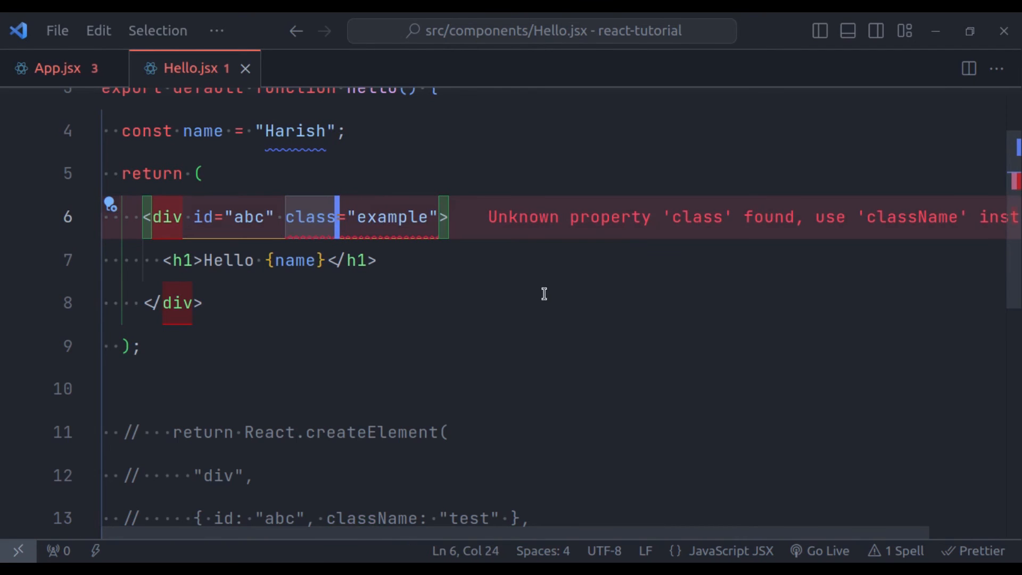
{"action": "mouse_move", "coordinate": [572, 290]}
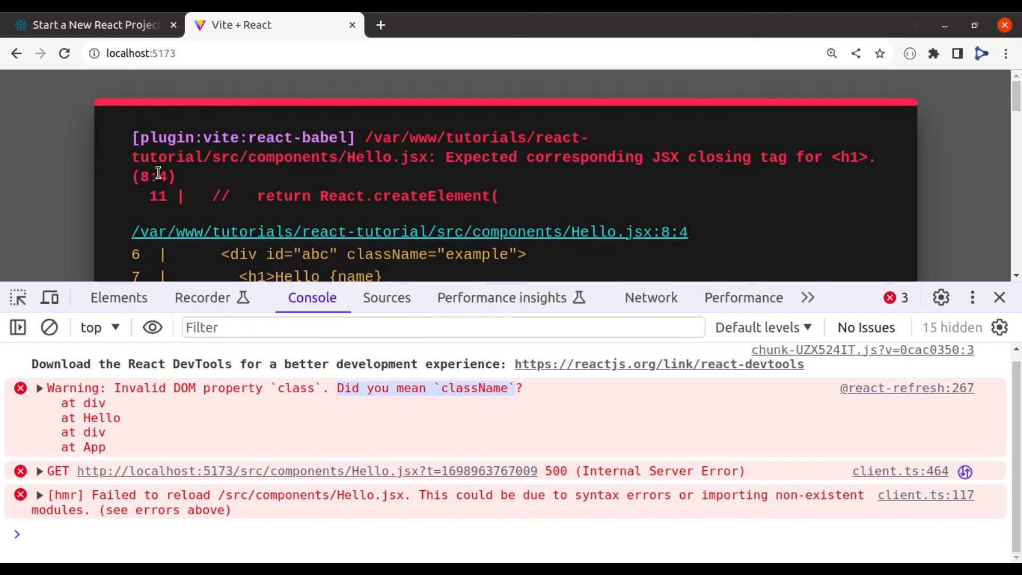
Highlight Vite's missing closing tag error message in Chrome
{"action": "left_click_drag", "start_coordinate": [454, 156], "coordinate": [678, 157]}
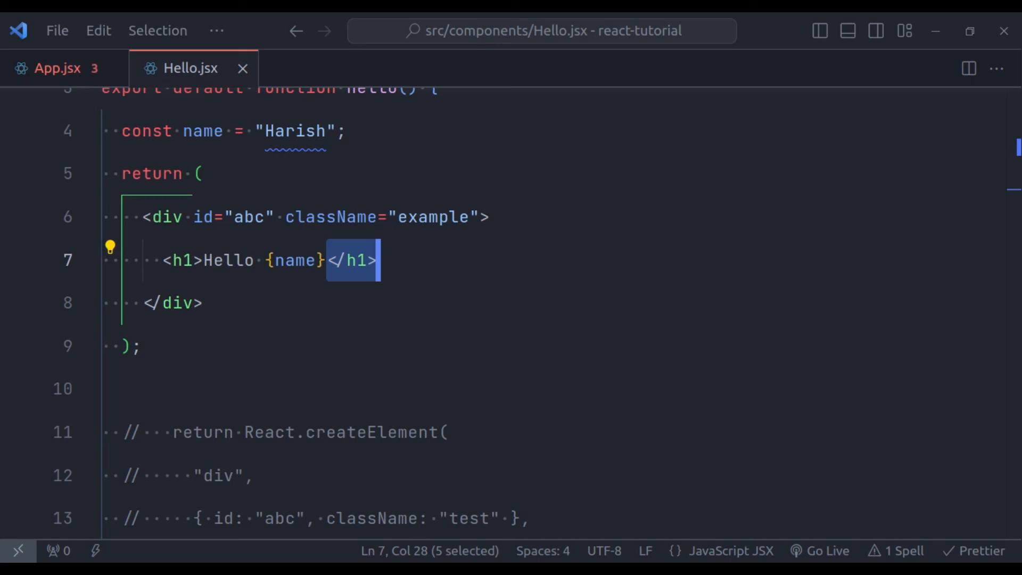
{"action": "mouse_move", "coordinate": [137, 217]}
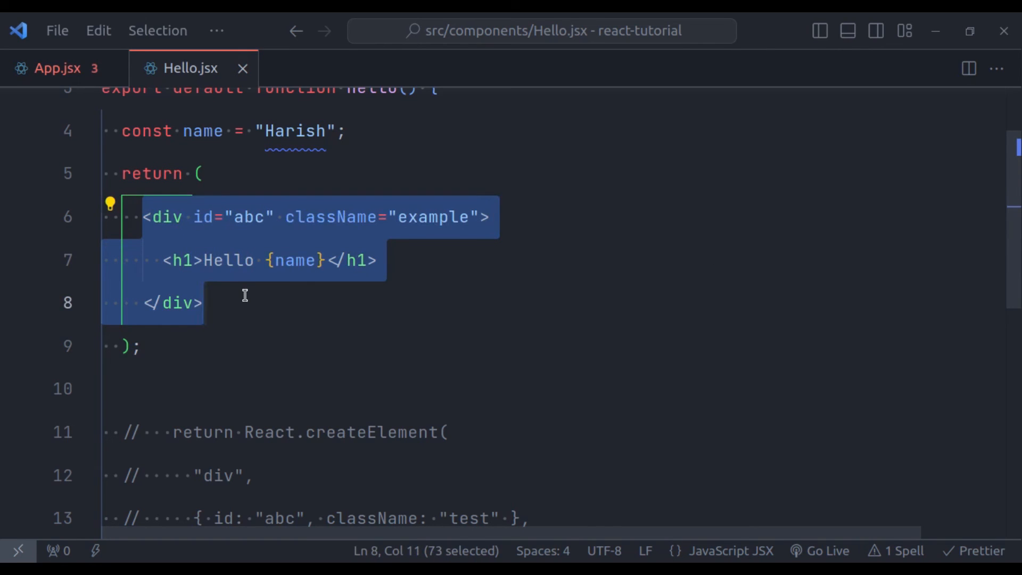
Add <p>Example</p> below the h1 and view the adjacent JSX elements error
{"action": "left_click", "coordinate": [549, 217]}
{"action": "type", "text": "<"}
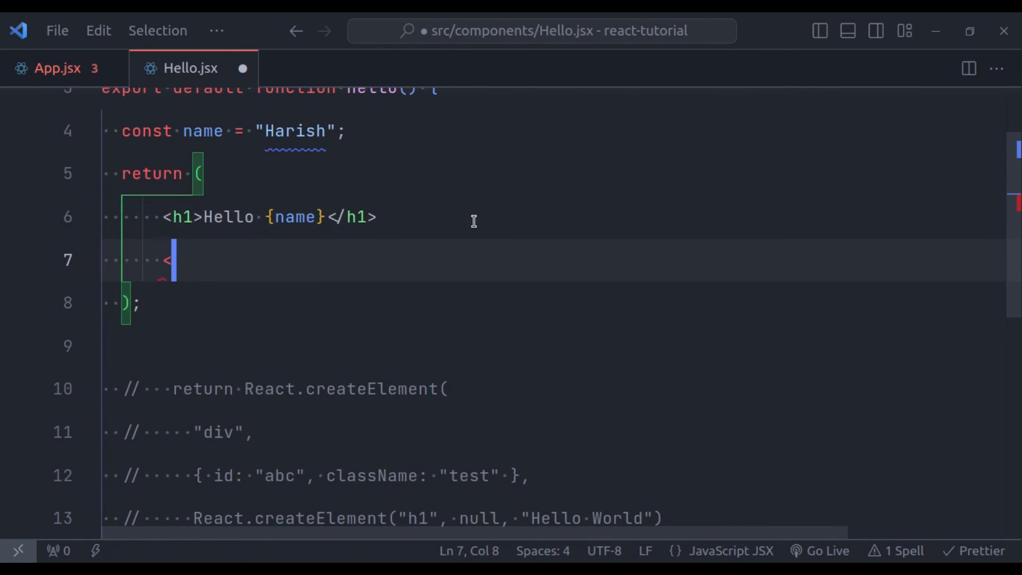
{"action": "type", "text": "p></p"}
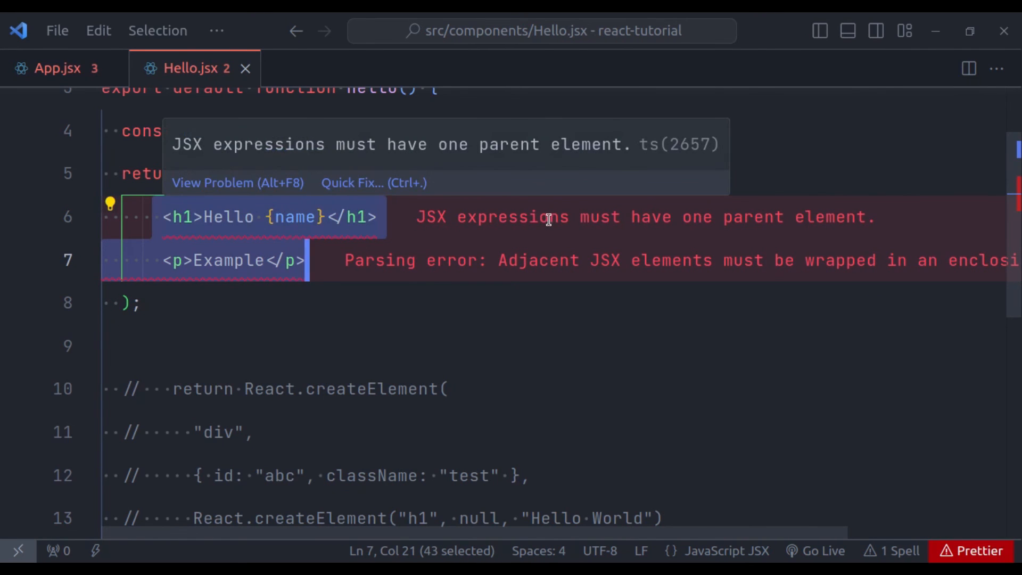
{"action": "mouse_move", "coordinate": [824, 231]}
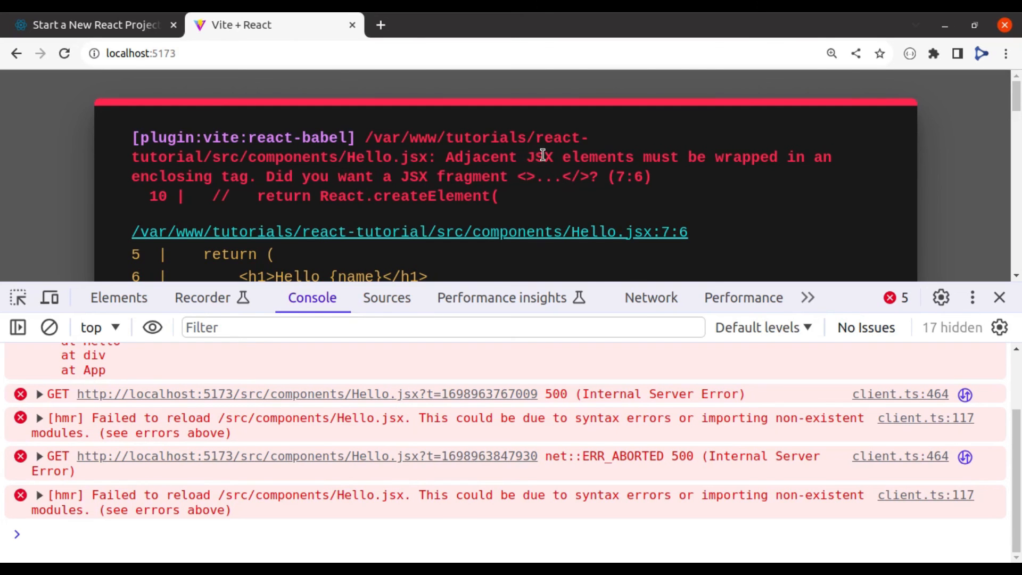
{"action": "left_click_drag", "start_coordinate": [523, 157], "coordinate": [805, 157]}
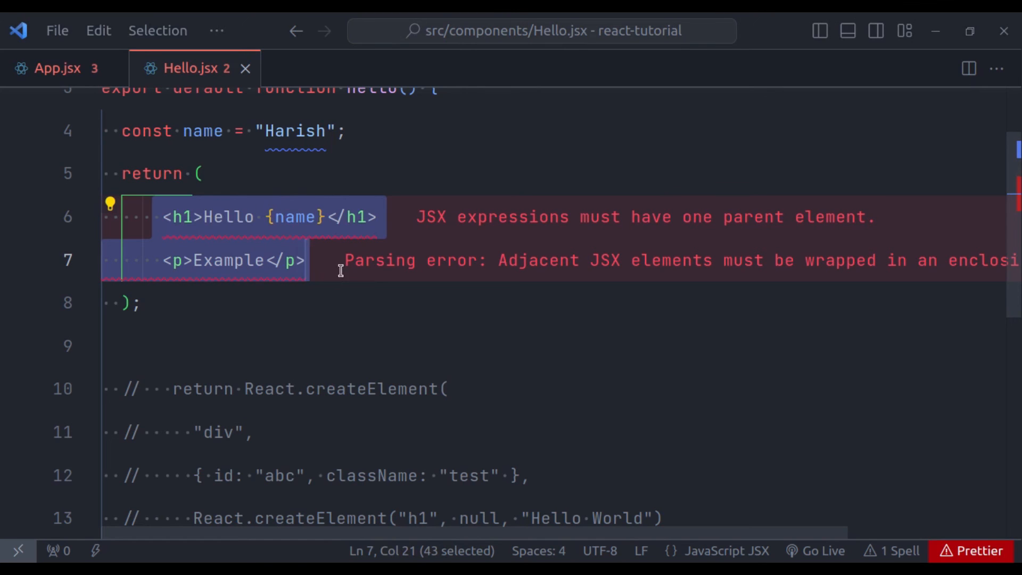
{"action": "mouse_move", "coordinate": [359, 306]}
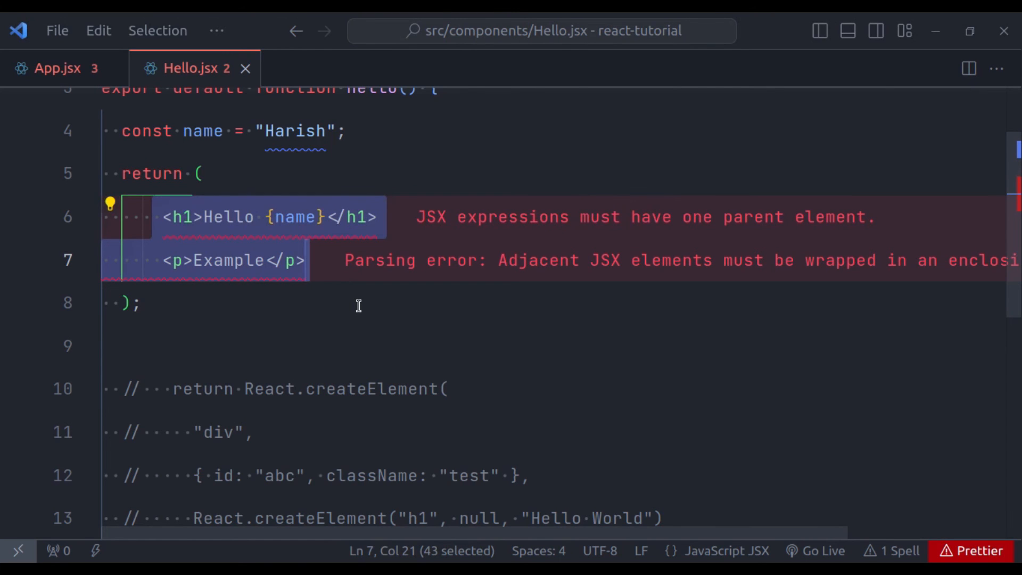
{"action": "mouse_move", "coordinate": [366, 288]}
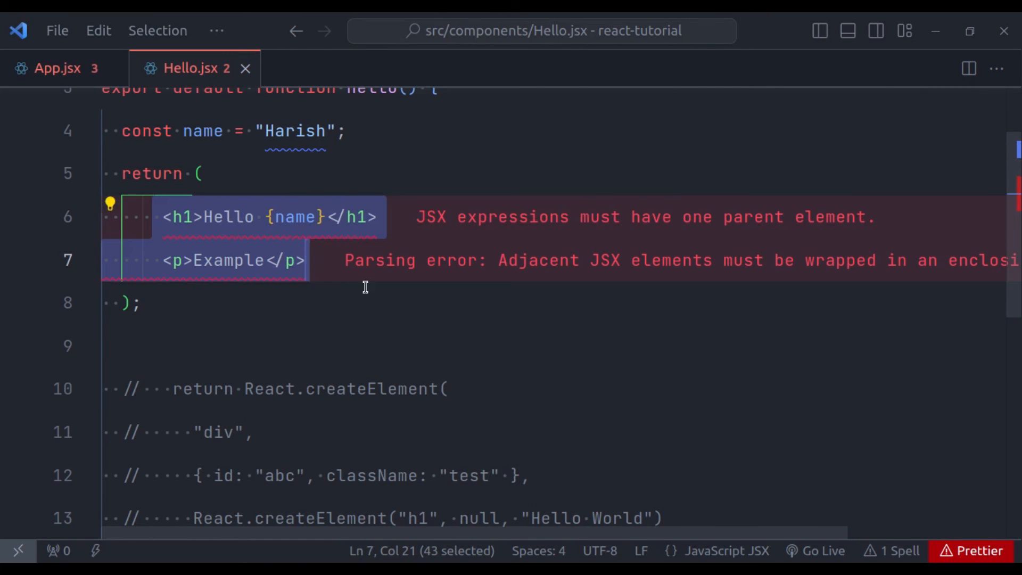
Type <div> above the h1 and </div> after the paragraph
{"action": "type", "text": "<div>"}
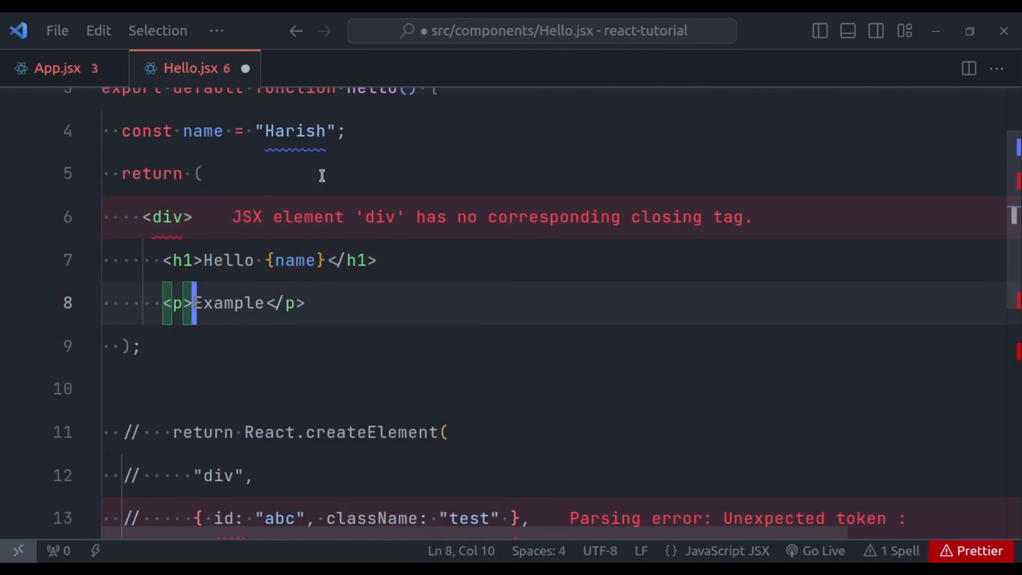
{"action": "type", "text": "</div>"}
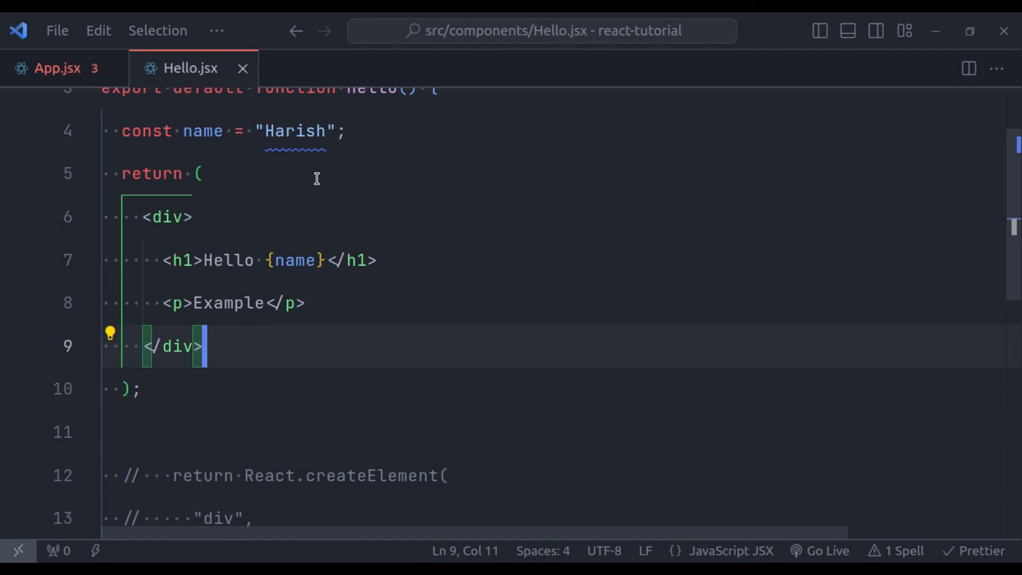
{"action": "mouse_move", "coordinate": [165, 217]}
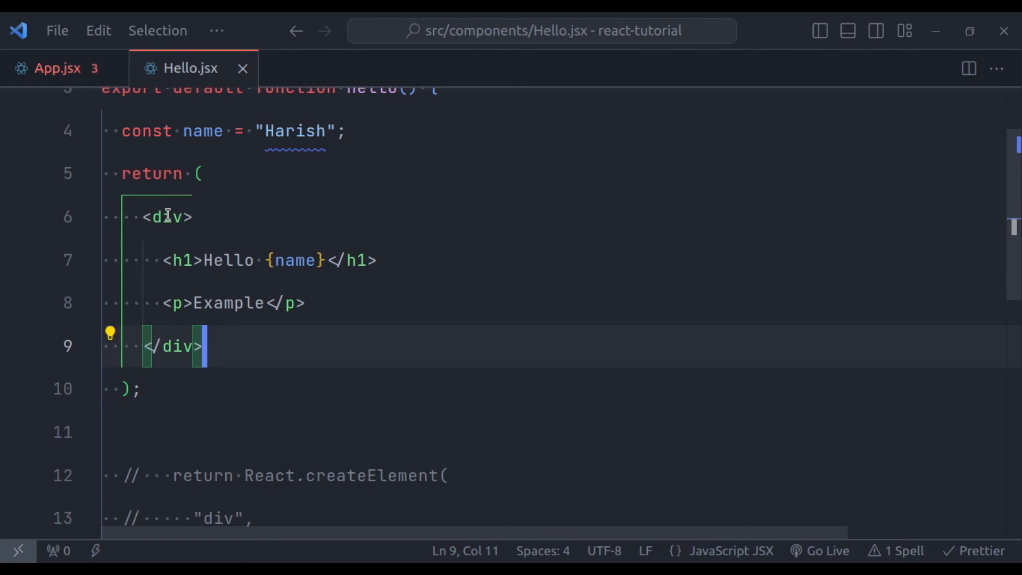